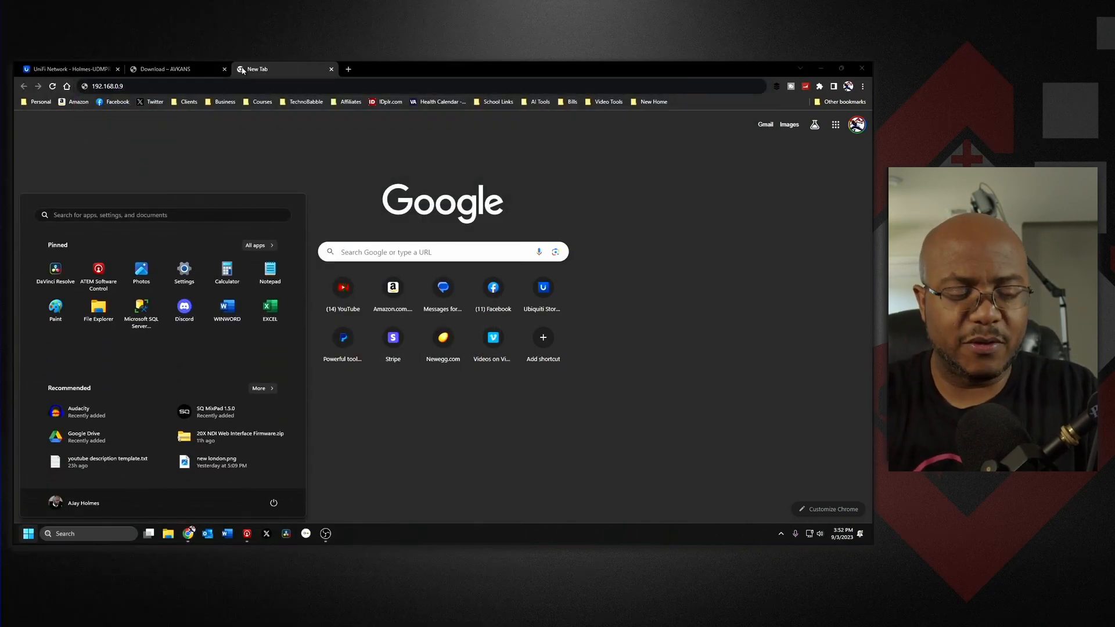
- Search 'camera' in the Windows Start menu, then return to Chrome's new tab
{"action": "type", "text": "camera"}
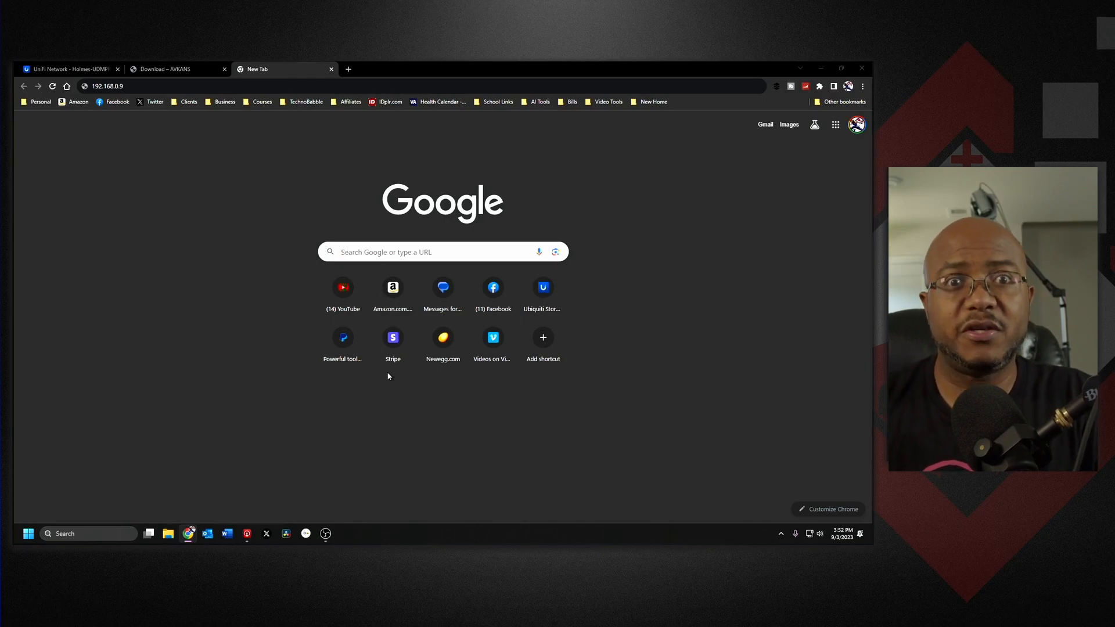
- Launch CameraCMS and search the network, finding the 1080P camera at 192.168.0.95
{"action": "left_click", "coordinate": [345, 534]}
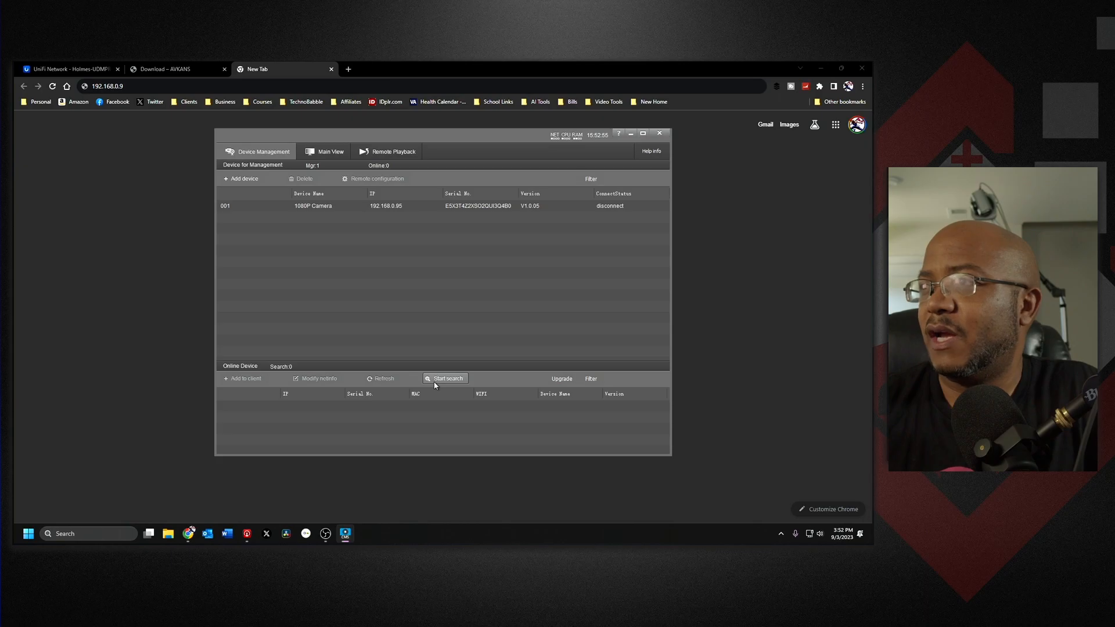
{"action": "left_click", "coordinate": [446, 378]}
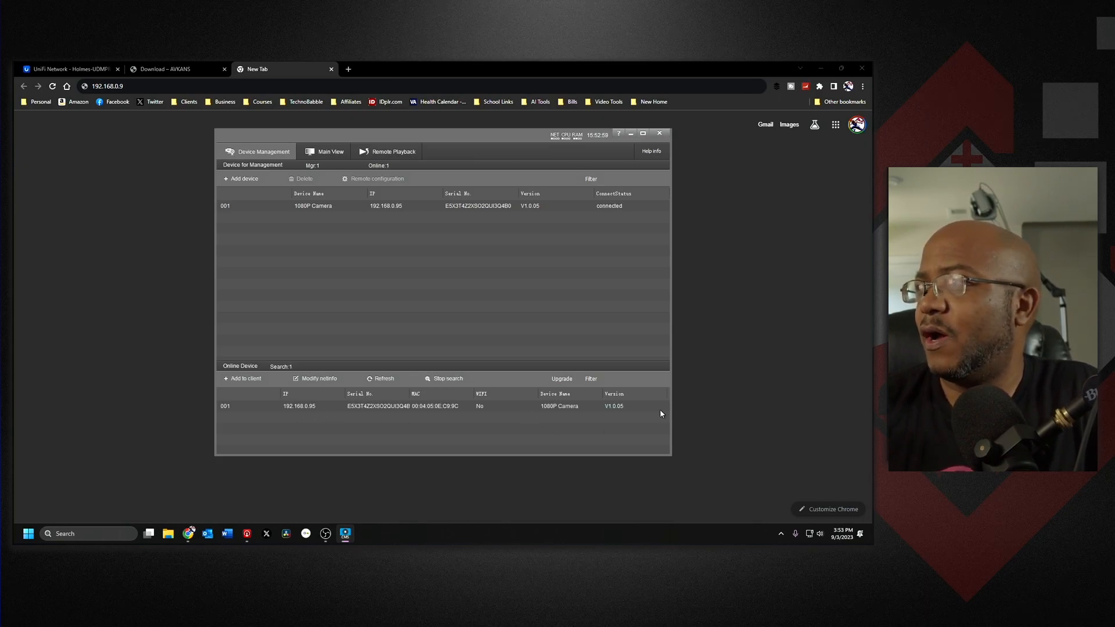
{"action": "mouse_move", "coordinate": [612, 409]}
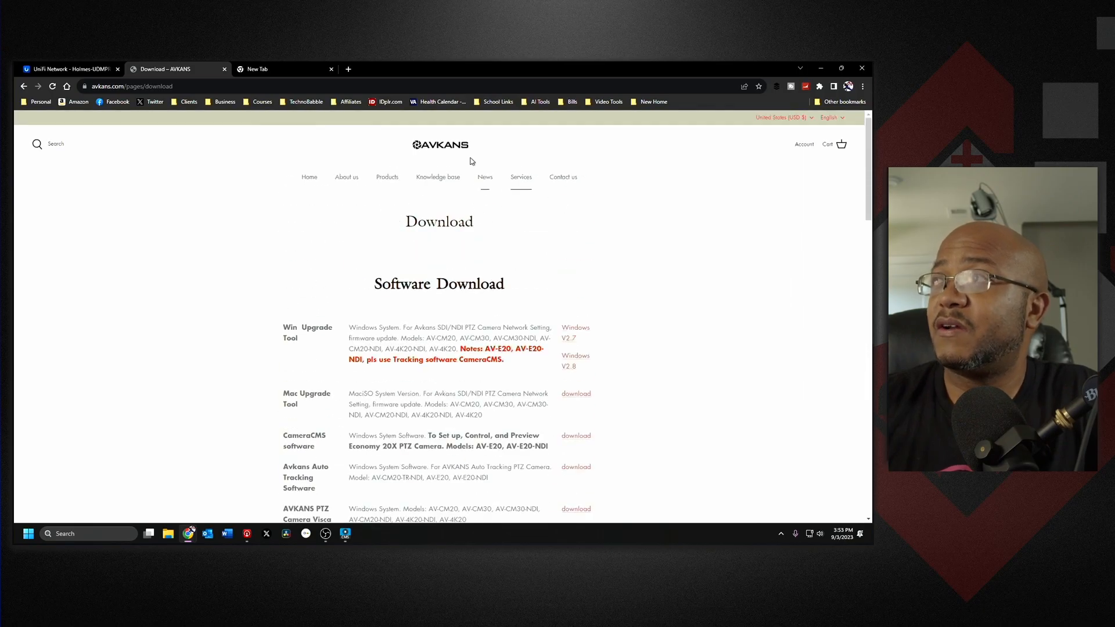
{"action": "mouse_move", "coordinate": [520, 176]}
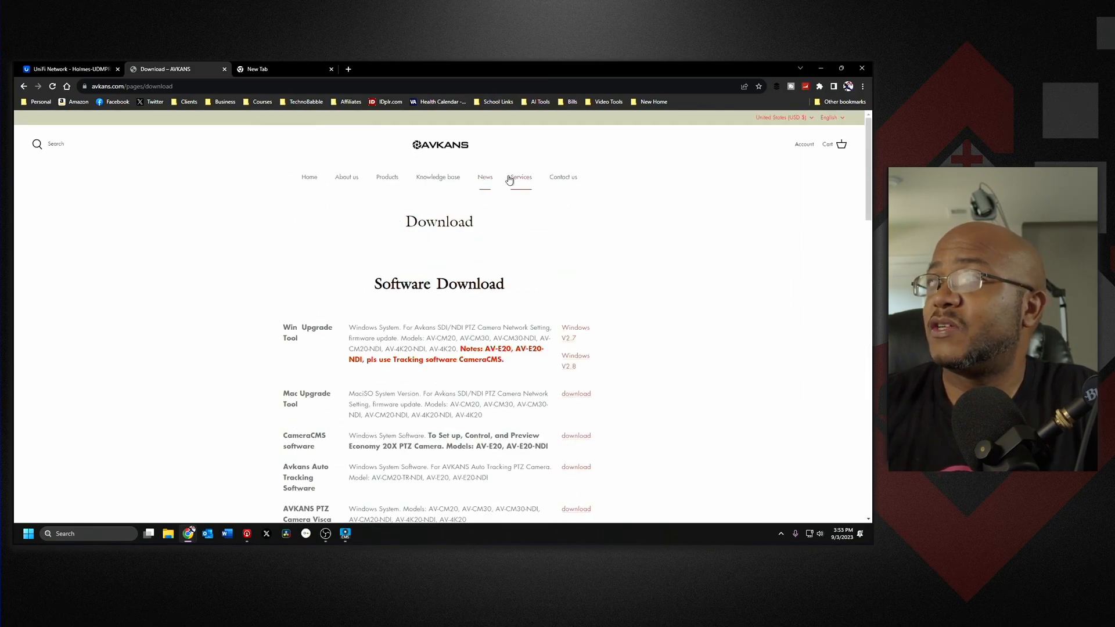
- Scroll the AVKANS Download page to the PTZ Camera Firmware list with Economy AV-E20 1.0.05
{"action": "scroll", "scroll_direction": "down", "scroll_amount": 3}
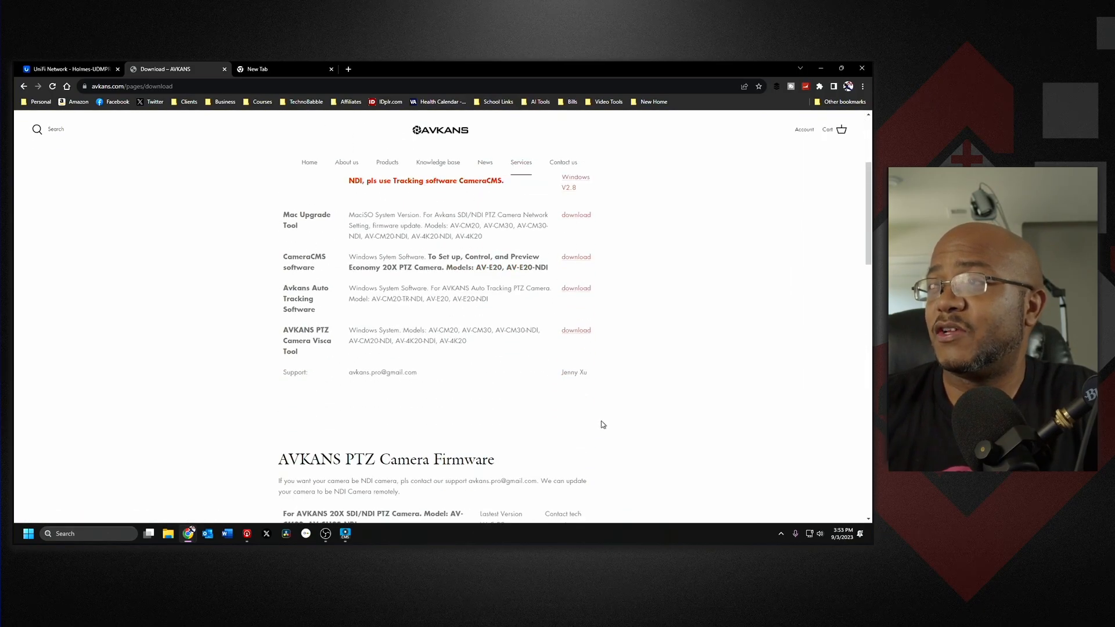
{"action": "scroll", "scroll_direction": "down", "scroll_amount": 3}
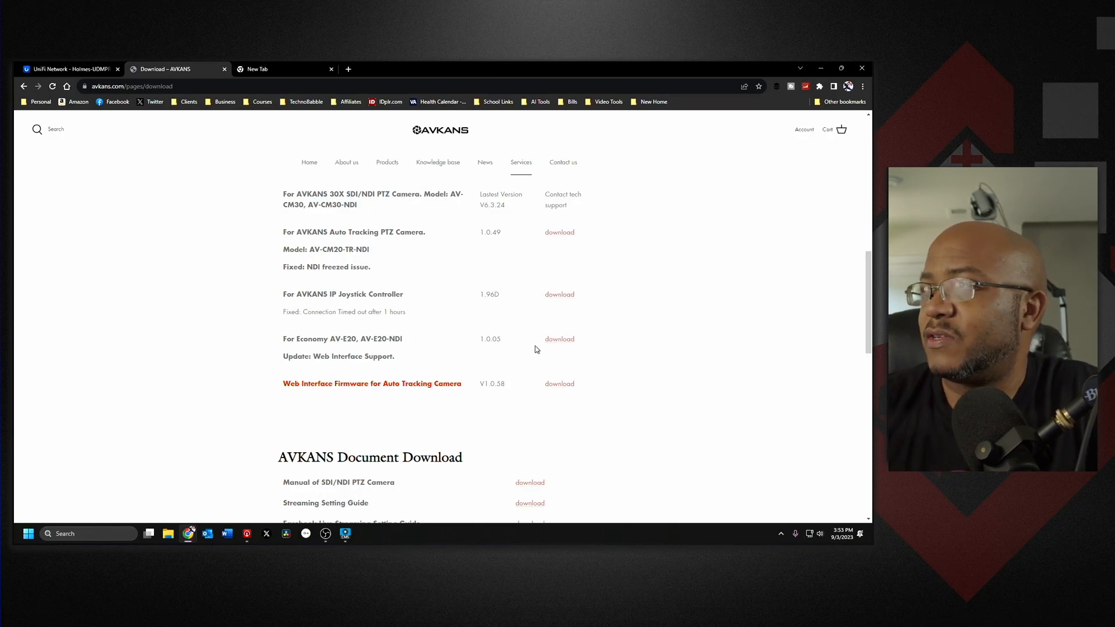
- Review the found camera's network parameters in CameraCMS's Modify netinfo window
{"action": "left_click", "coordinate": [346, 534]}
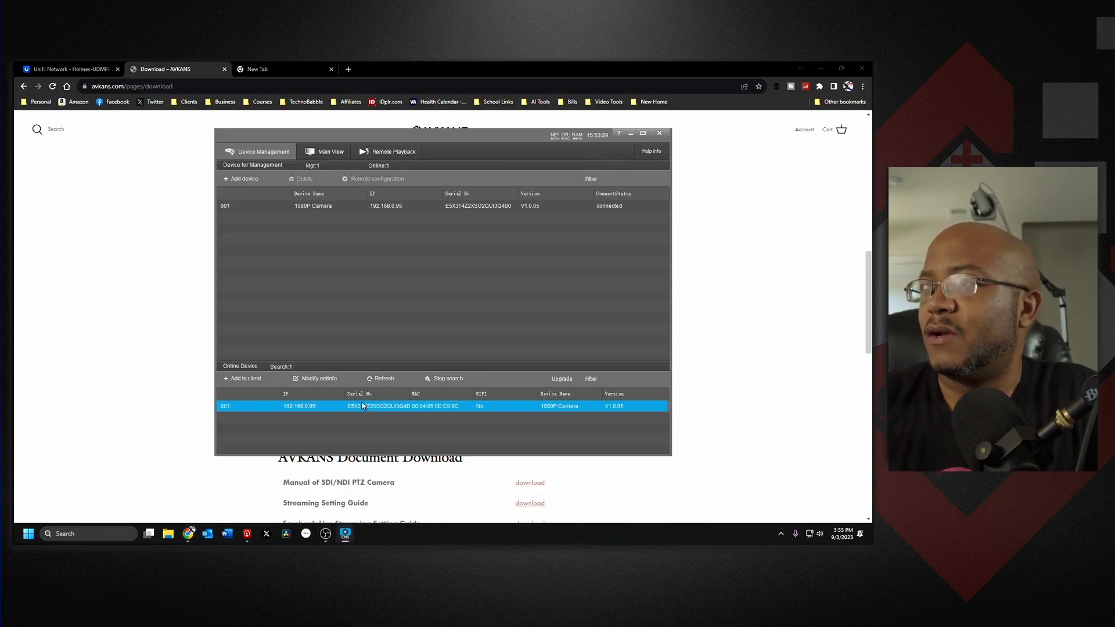
{"action": "left_click", "coordinate": [319, 378]}
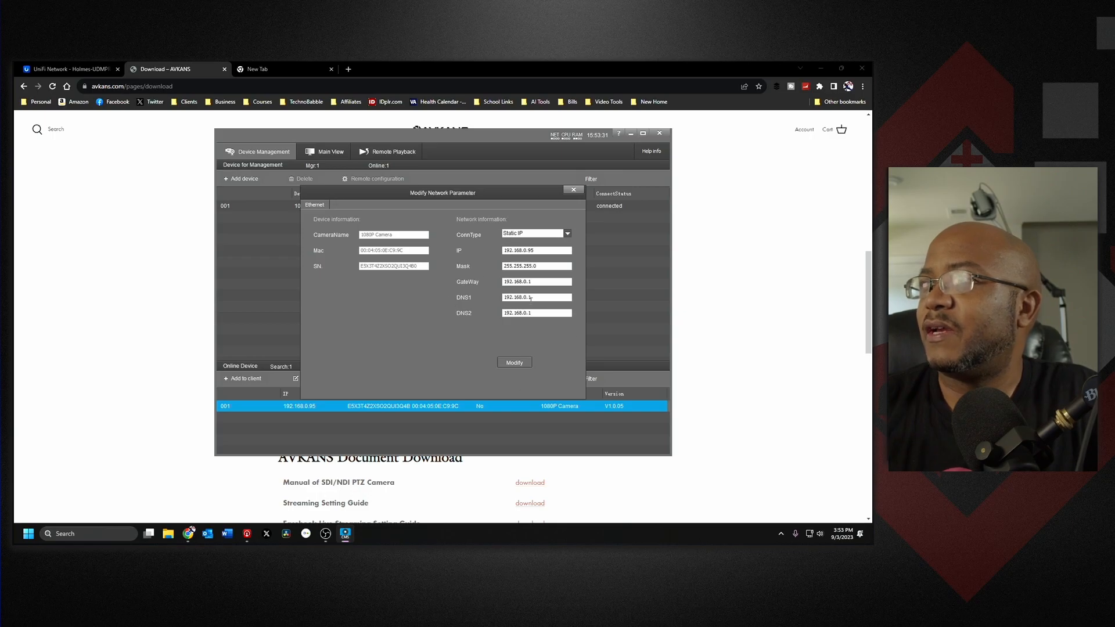
{"action": "left_click", "coordinate": [572, 190]}
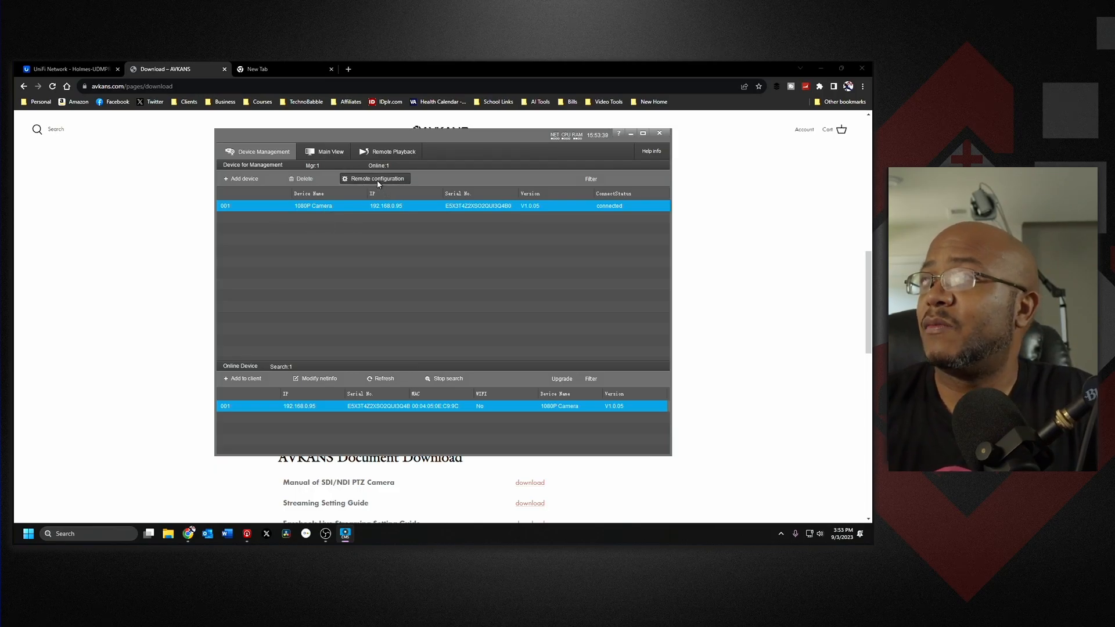
- Check camera firmware version V1.0.05 on the Remote configuration Upgrade page
{"action": "left_click", "coordinate": [375, 179]}
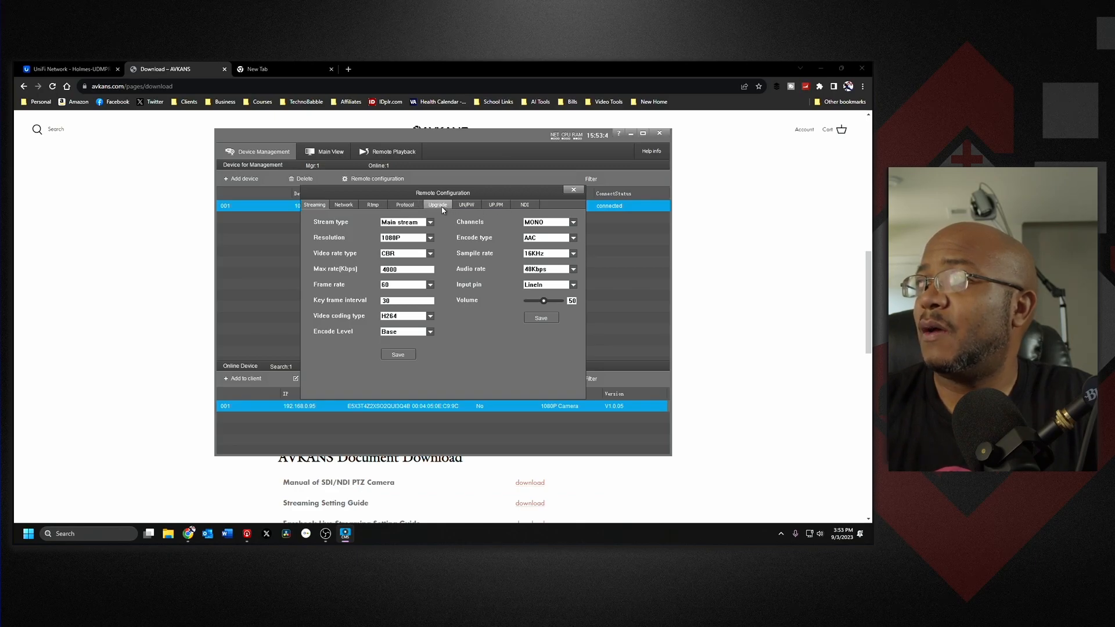
{"action": "left_click", "coordinate": [437, 204]}
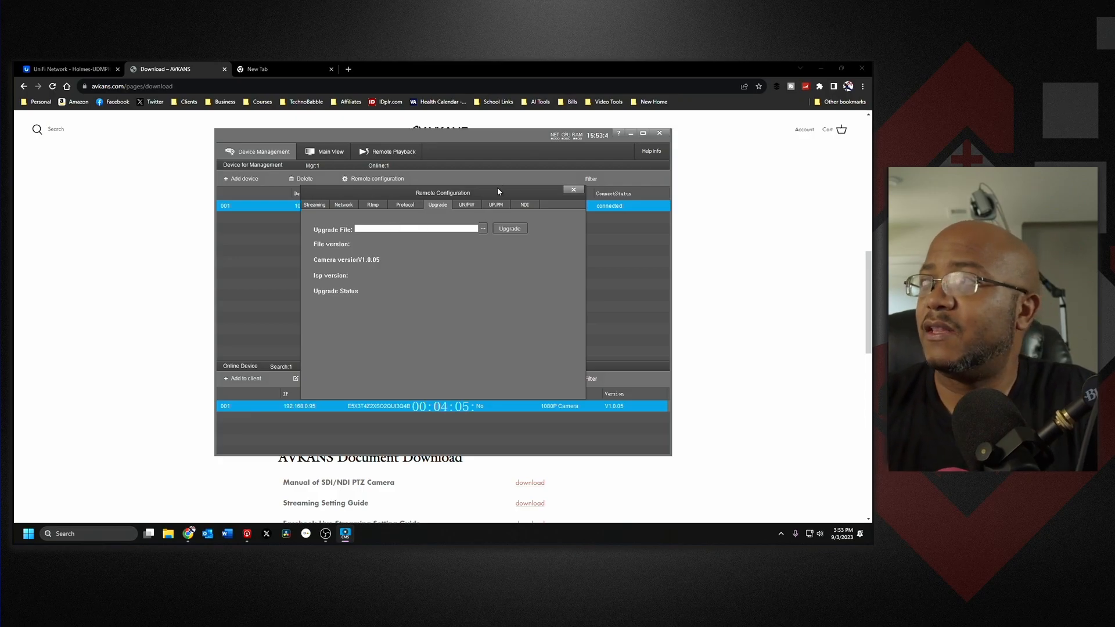
{"action": "left_click", "coordinate": [572, 189]}
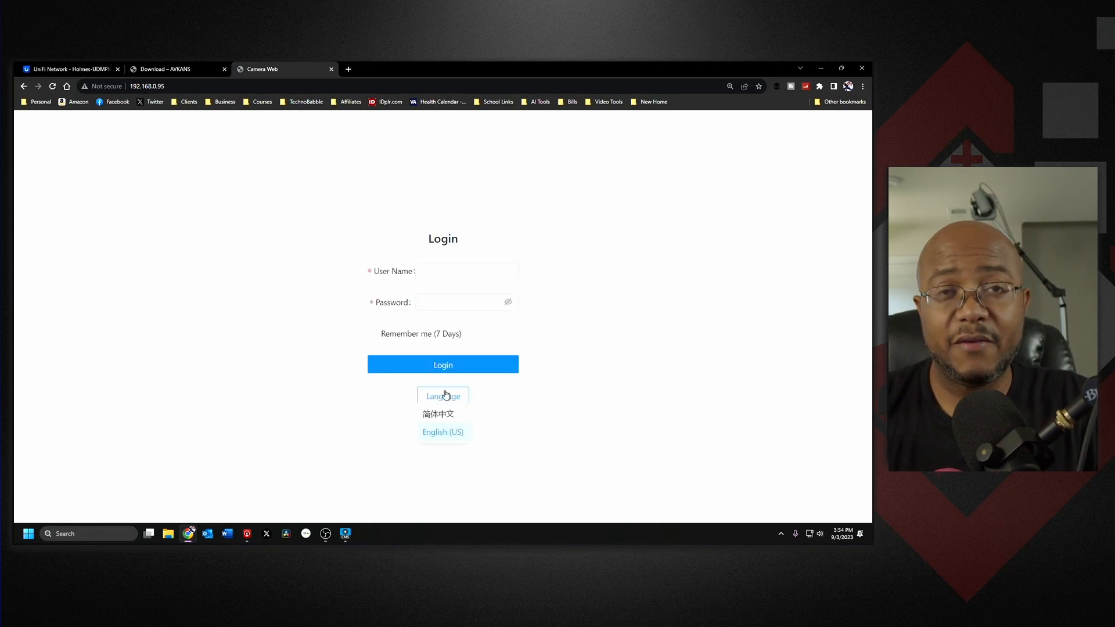
{"action": "left_click", "coordinate": [466, 270]}
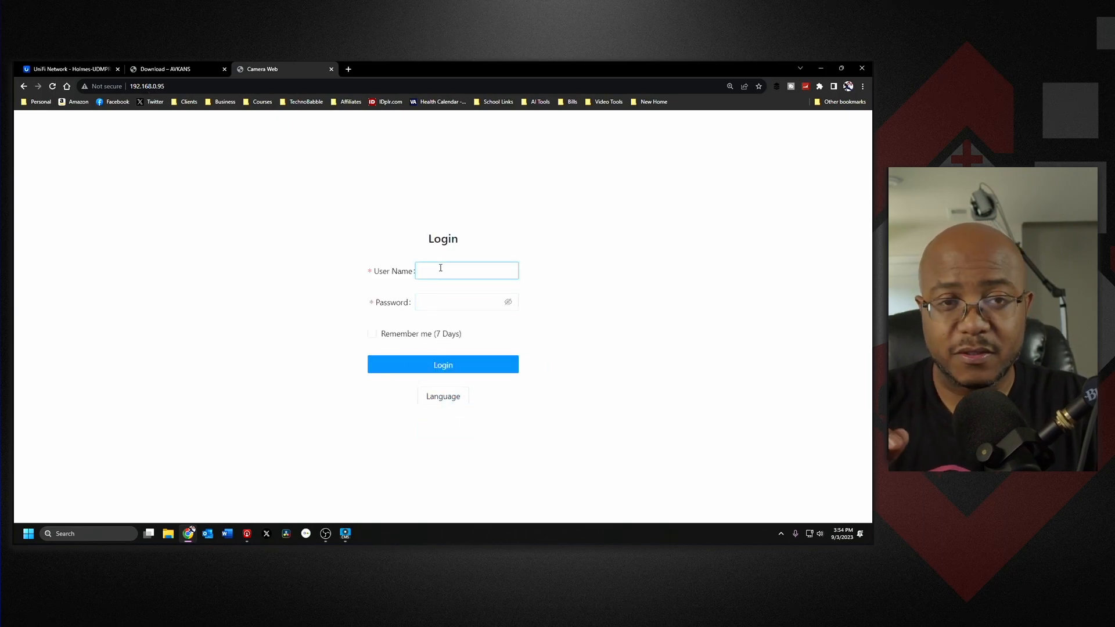
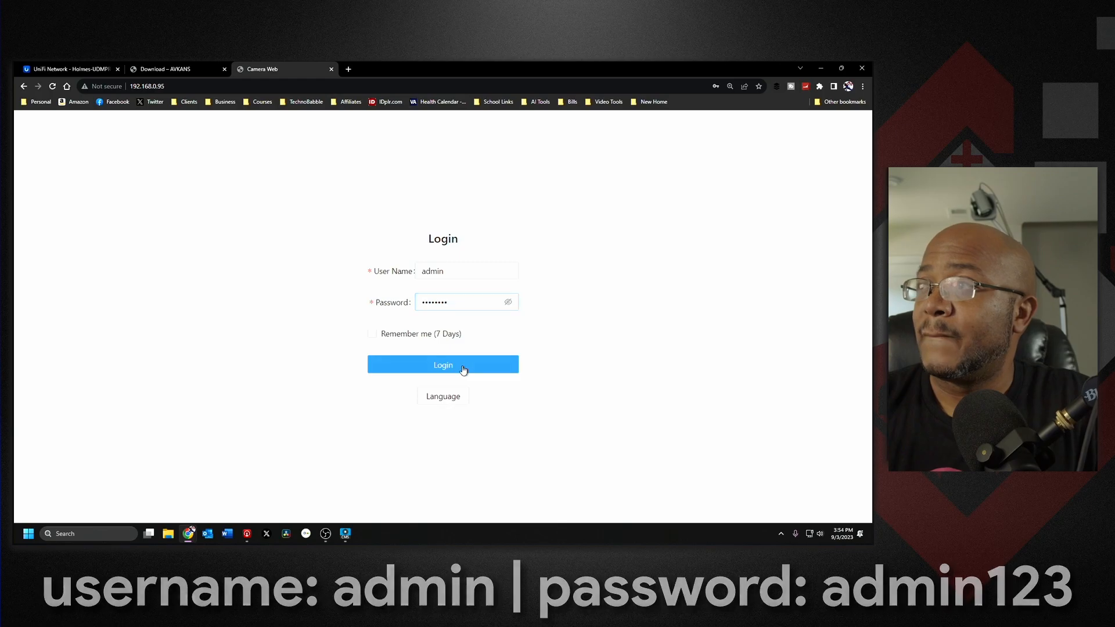
{"action": "left_click", "coordinate": [442, 364]}
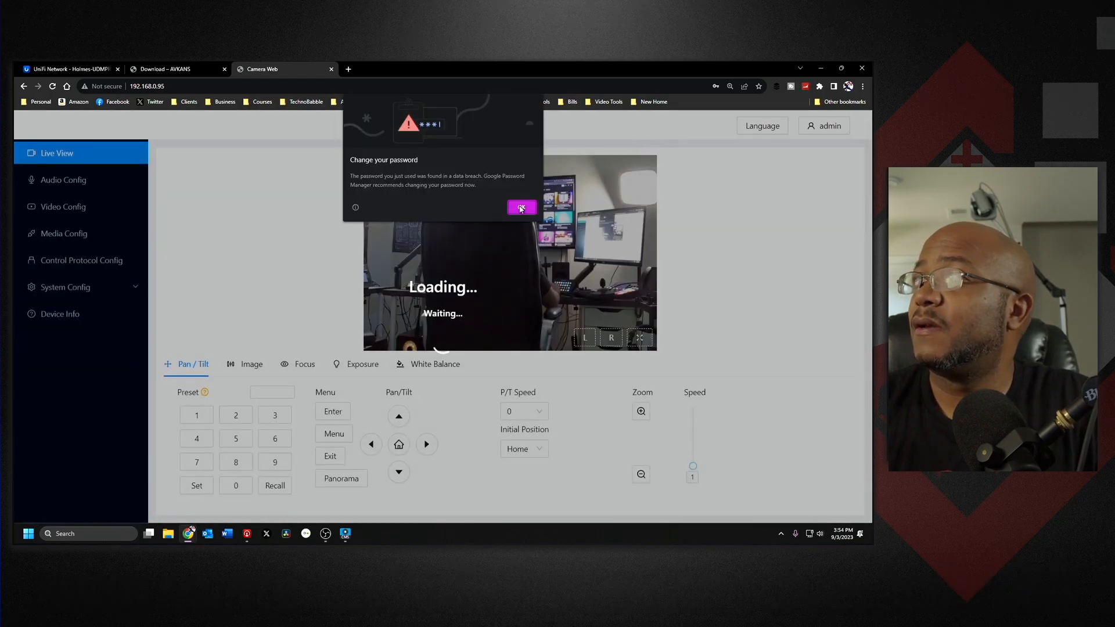
- Dismiss the password warning, pan the camera right, and show then exit its on-screen menu
{"action": "left_click", "coordinate": [521, 206]}
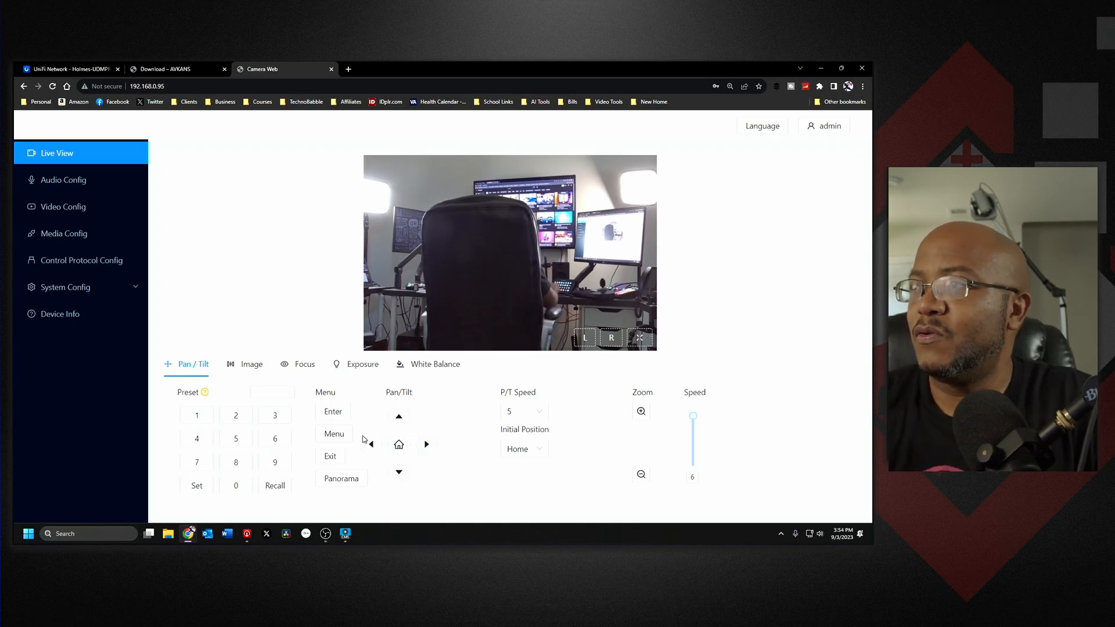
{"action": "left_click", "coordinate": [427, 445]}
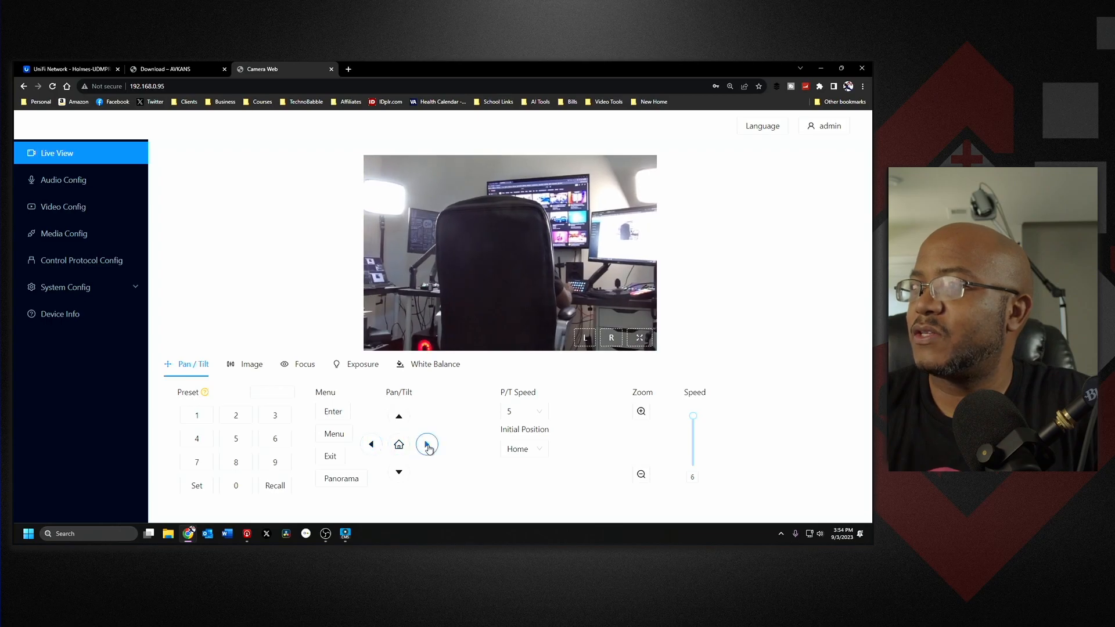
{"action": "left_click", "coordinate": [426, 443]}
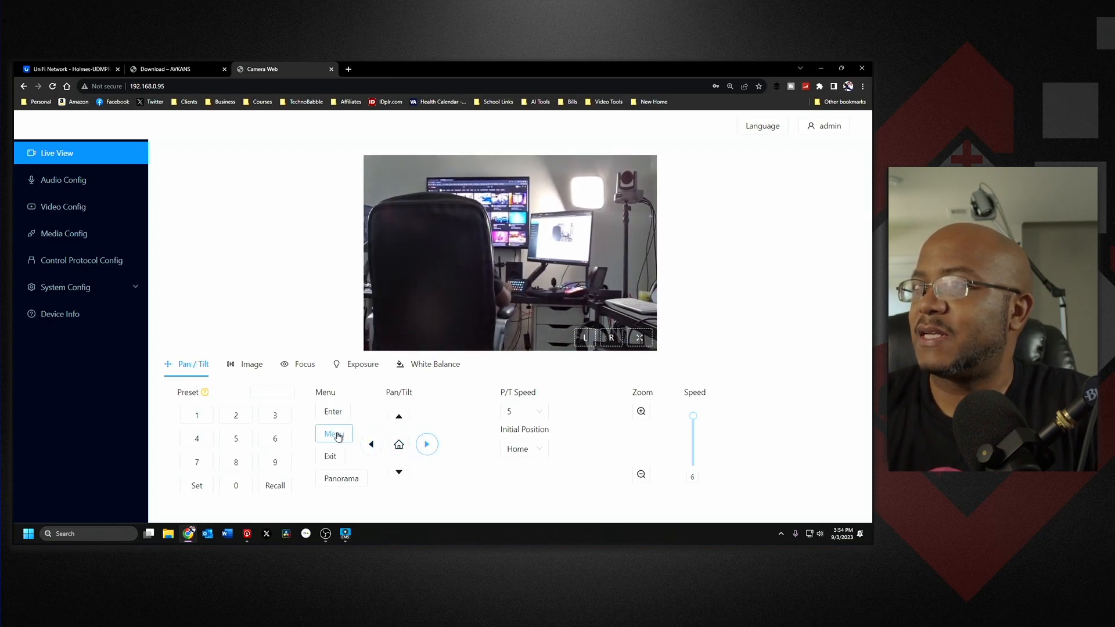
{"action": "left_click", "coordinate": [333, 433]}
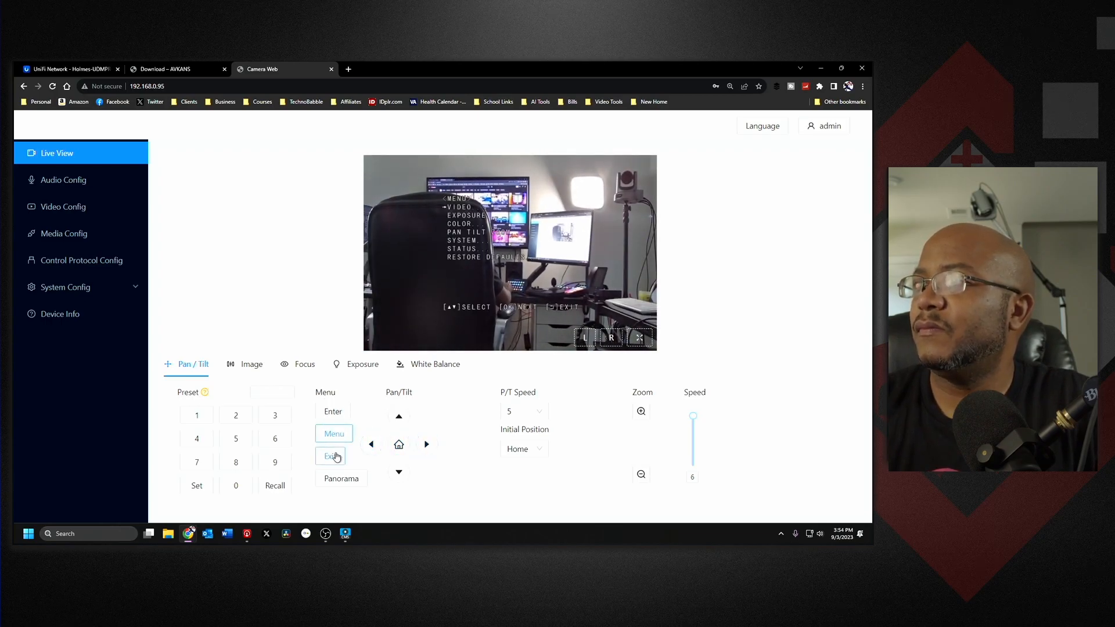
{"action": "left_click", "coordinate": [330, 455]}
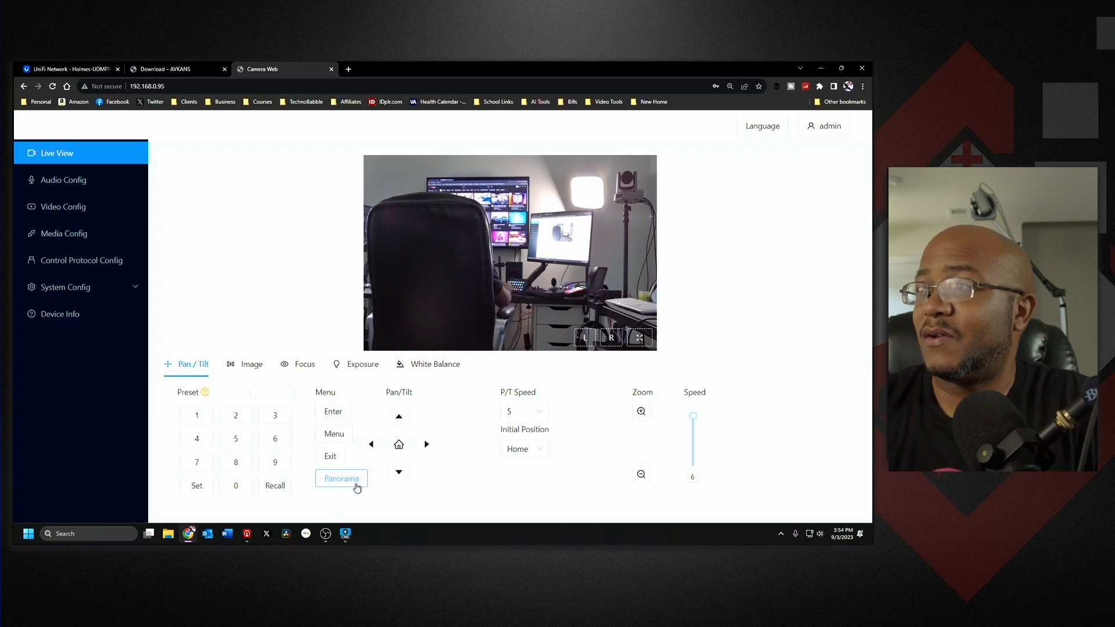
- Start a panorama sweep, set pan/tilt speed to 7, and zoom the camera in
{"action": "left_click", "coordinate": [370, 443]}
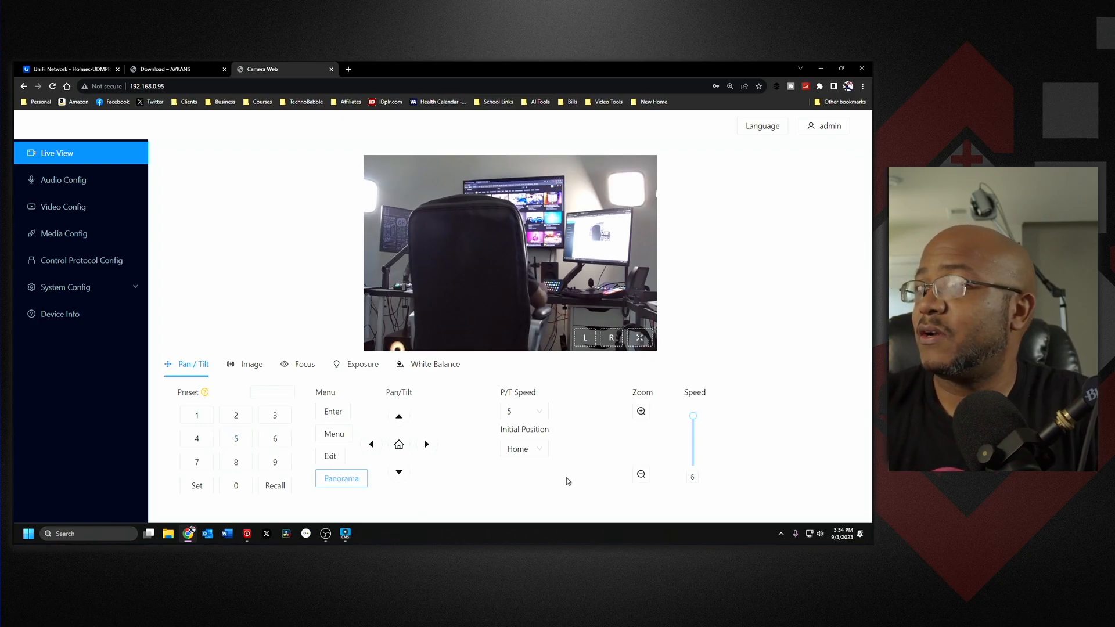
{"action": "left_click", "coordinate": [523, 411]}
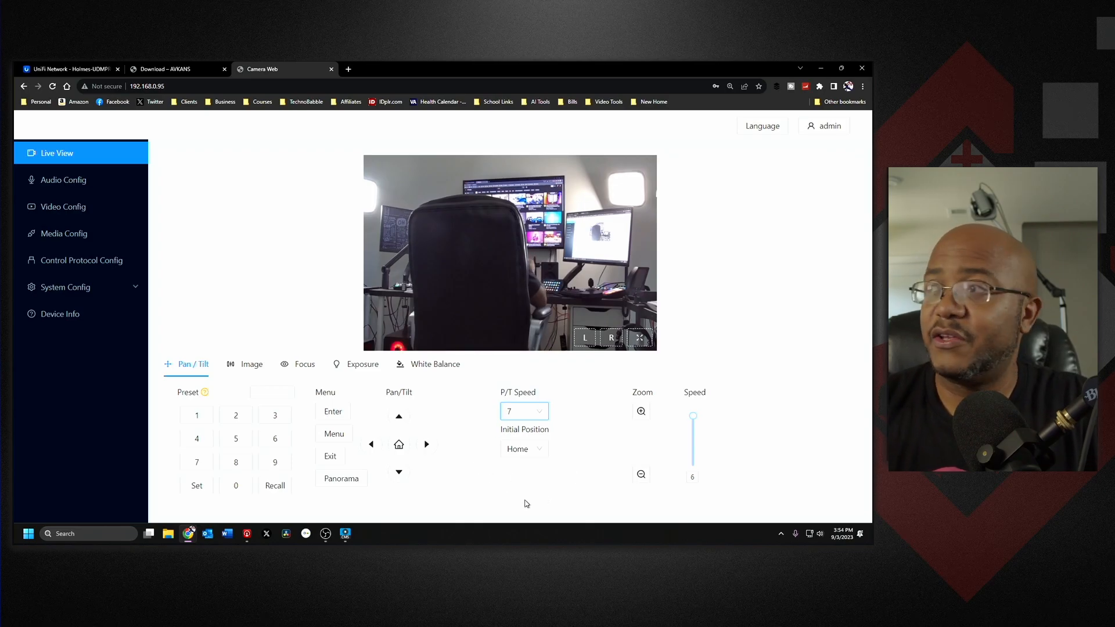
{"action": "left_click", "coordinate": [524, 448]}
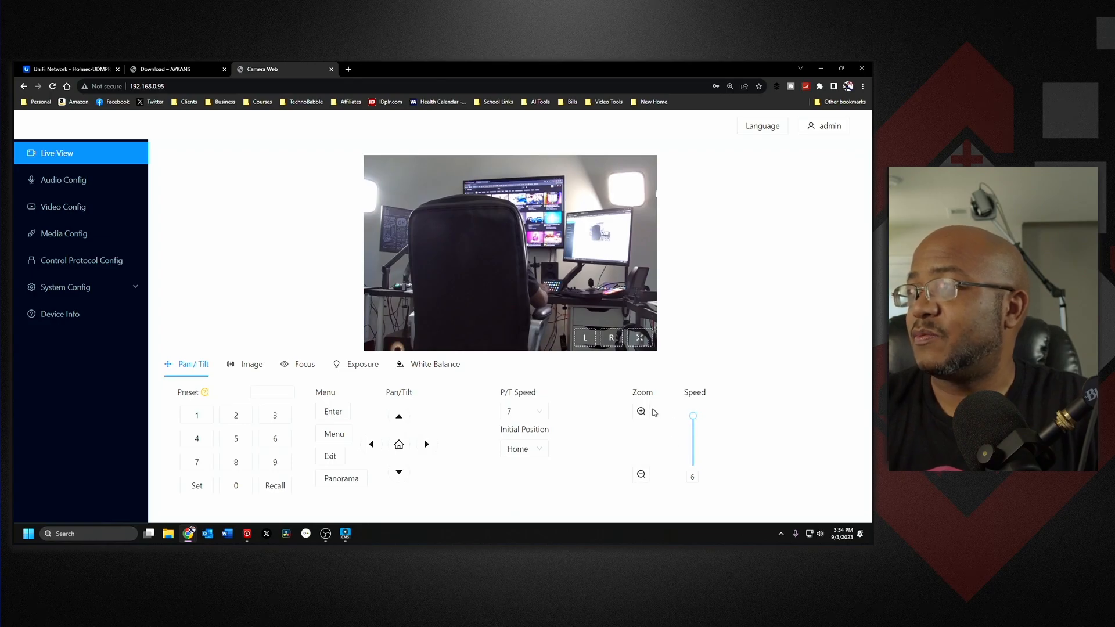
{"action": "left_click", "coordinate": [641, 411]}
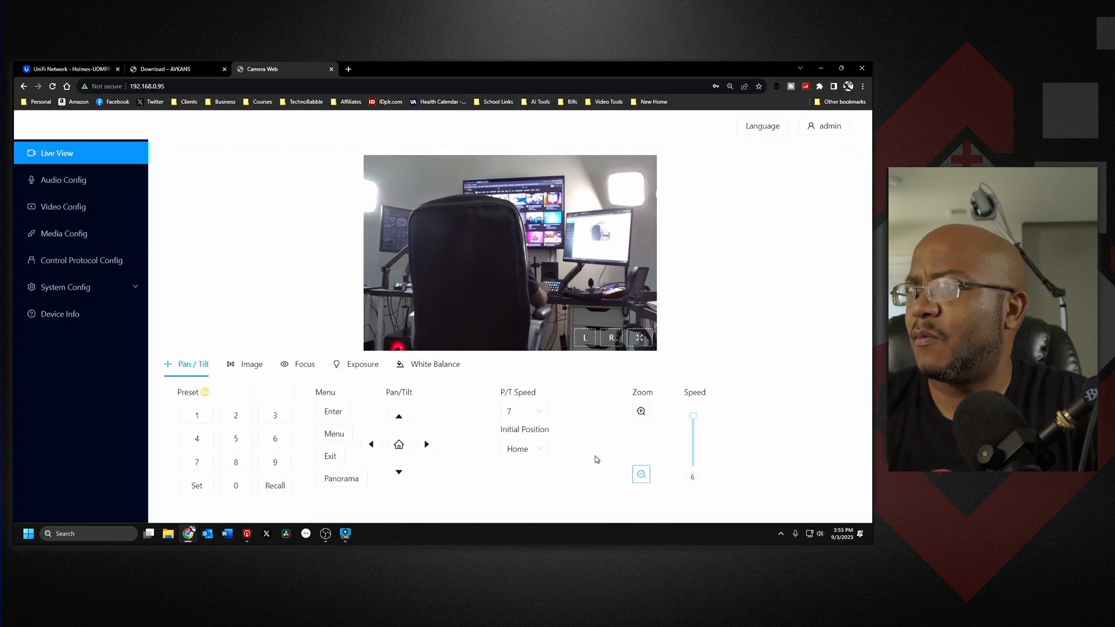
- Review the Image, Focus, Exposure and White Balance settings beneath the live video
{"action": "left_click", "coordinate": [251, 363]}
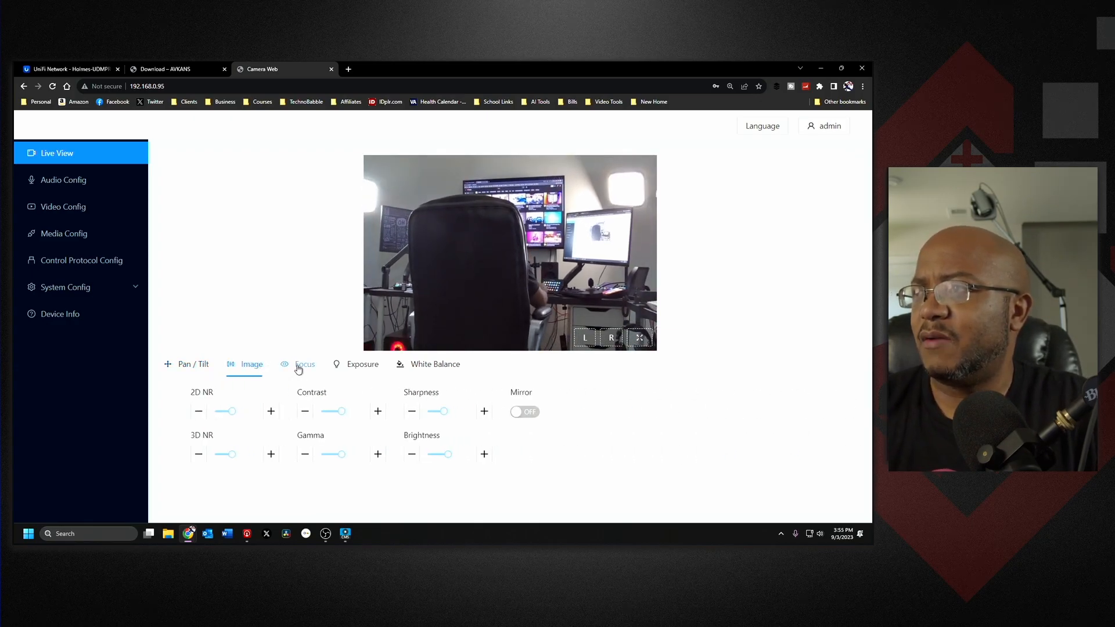
{"action": "left_click", "coordinate": [305, 363]}
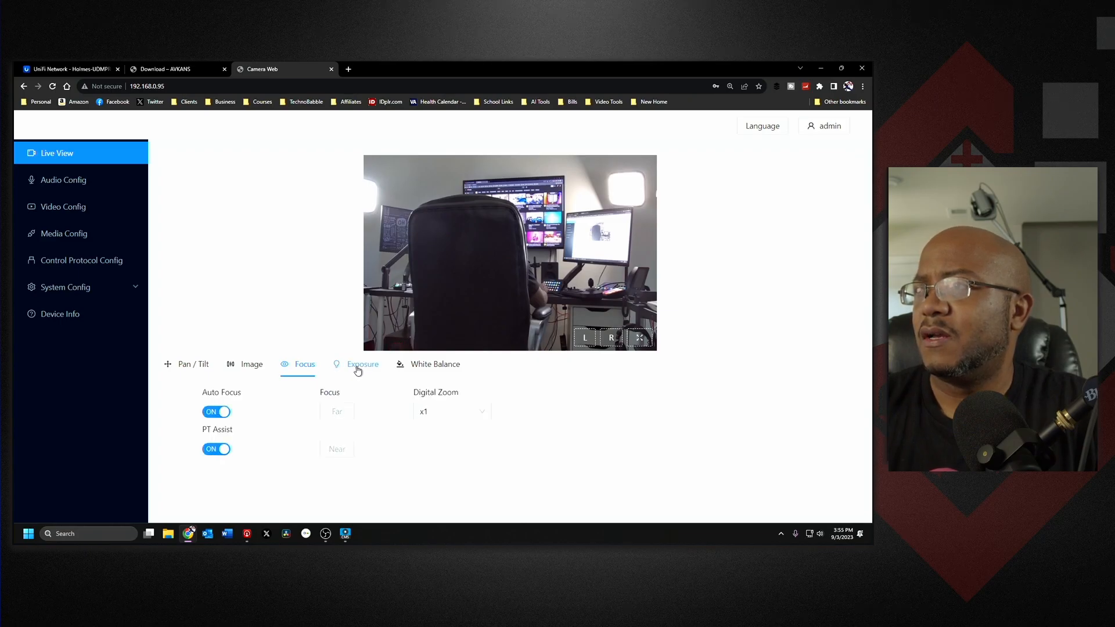
{"action": "left_click", "coordinate": [363, 363]}
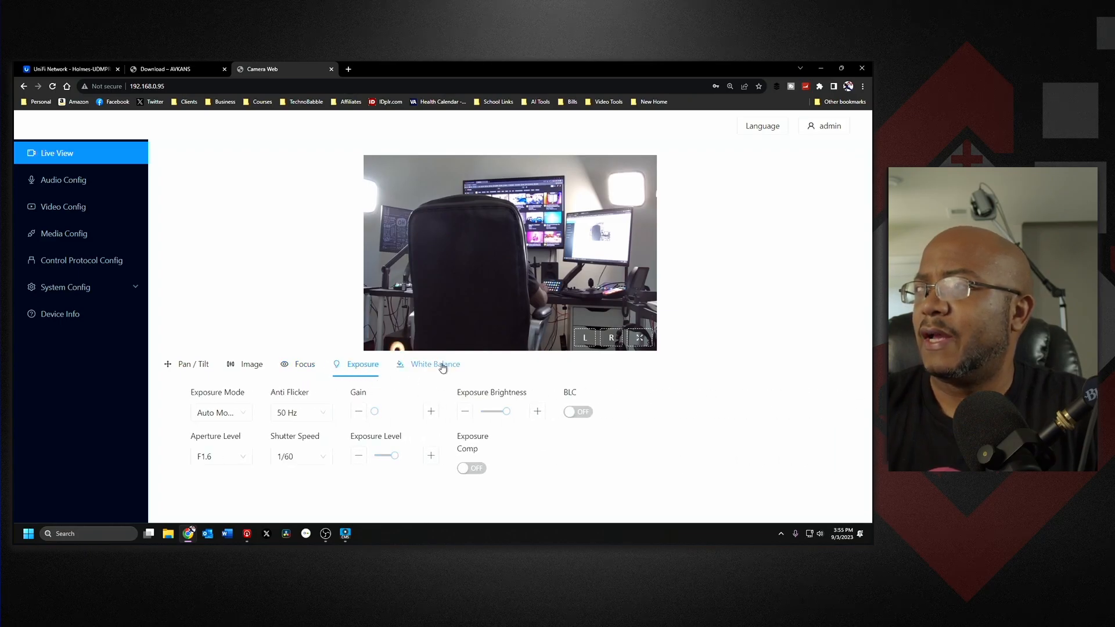
{"action": "left_click", "coordinate": [433, 363]}
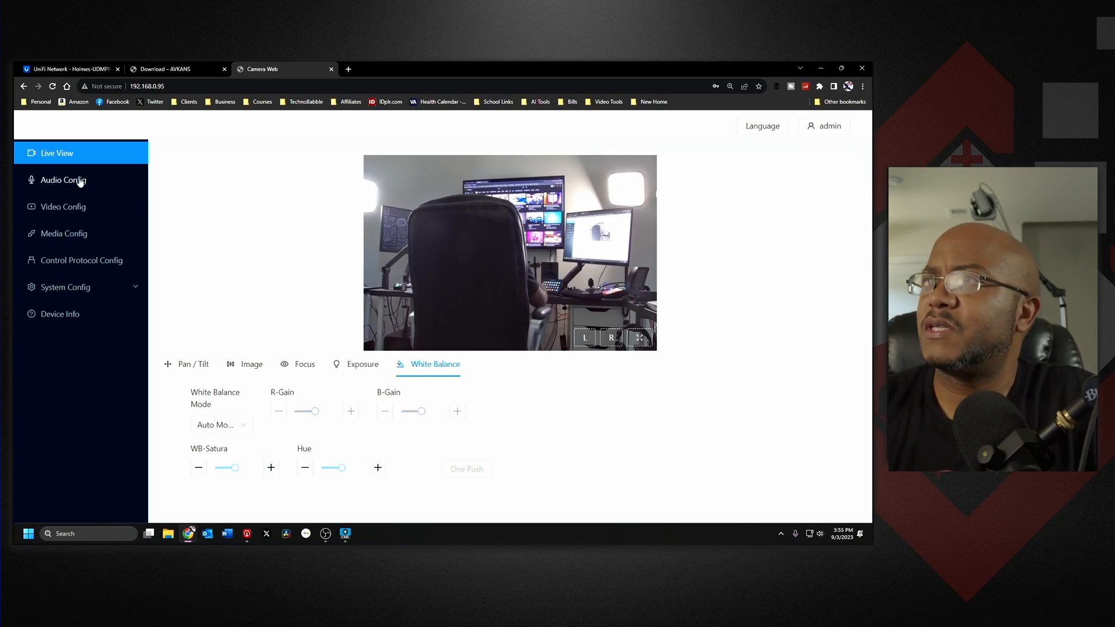
- Review Audio, Video Output (1080P, 60 fps, H264) and Media Protocol settings with RTSP 554 and NDI names
{"action": "left_click", "coordinate": [62, 179]}
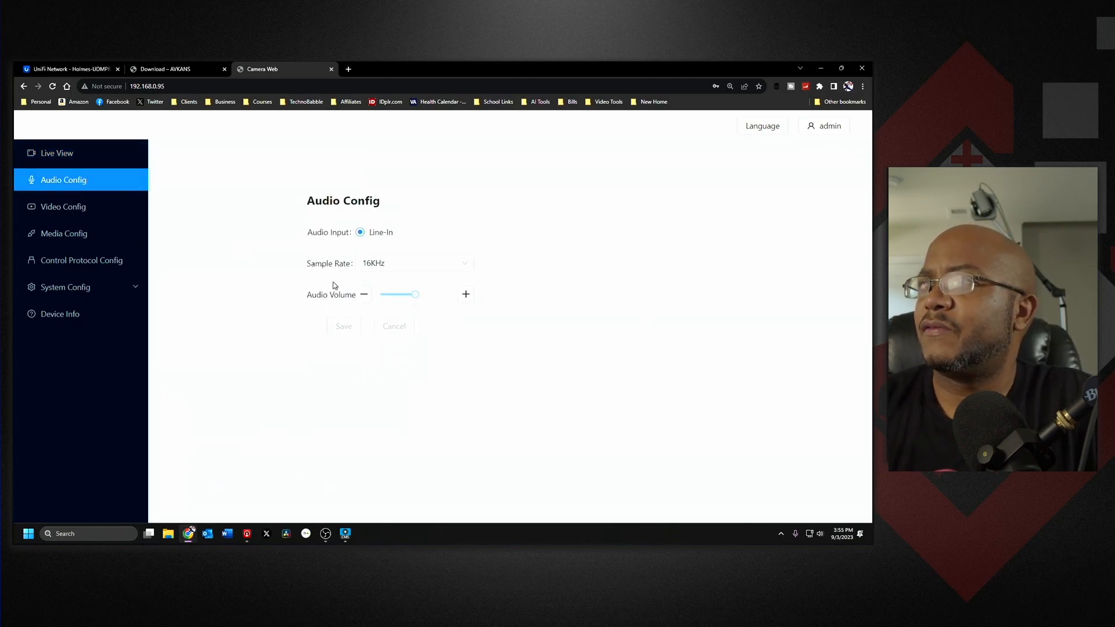
{"action": "left_click", "coordinate": [63, 207]}
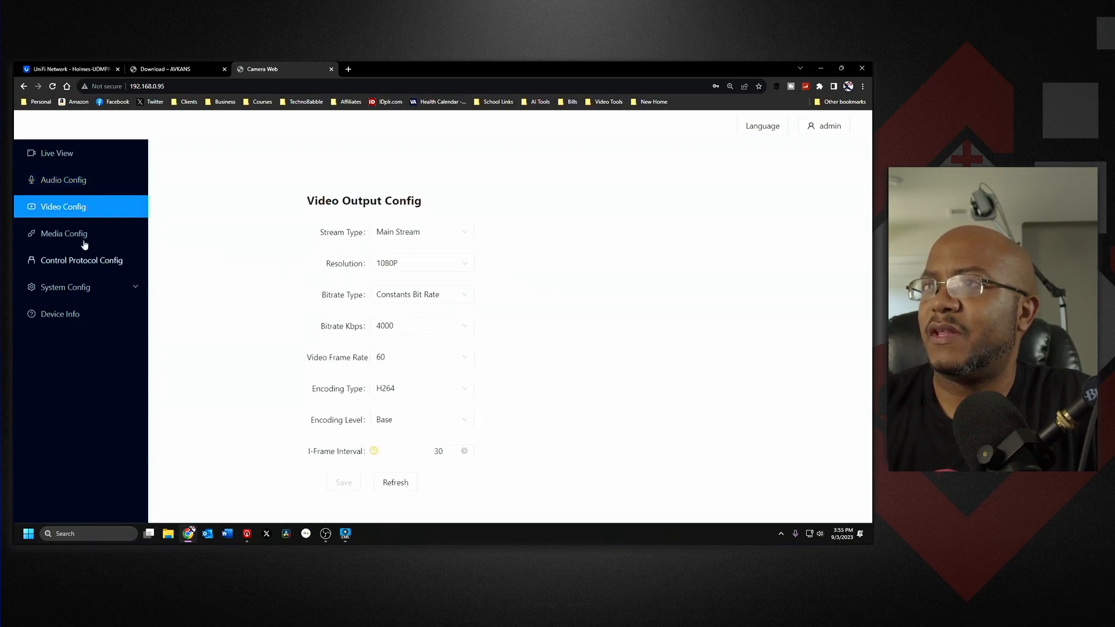
{"action": "left_click", "coordinate": [64, 233]}
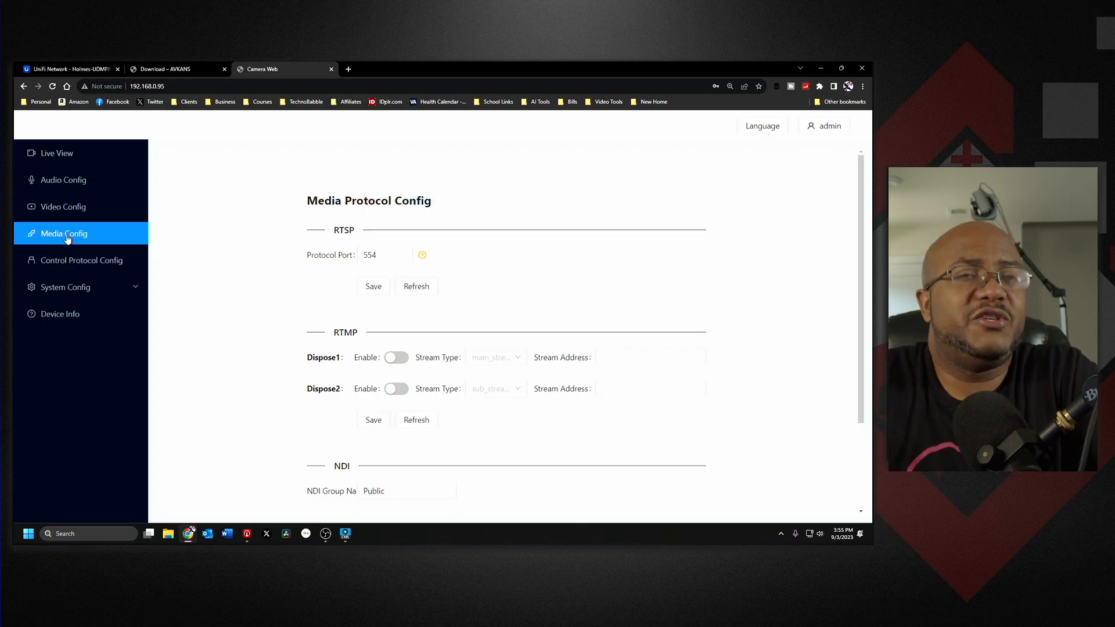
{"action": "mouse_move", "coordinate": [240, 384]}
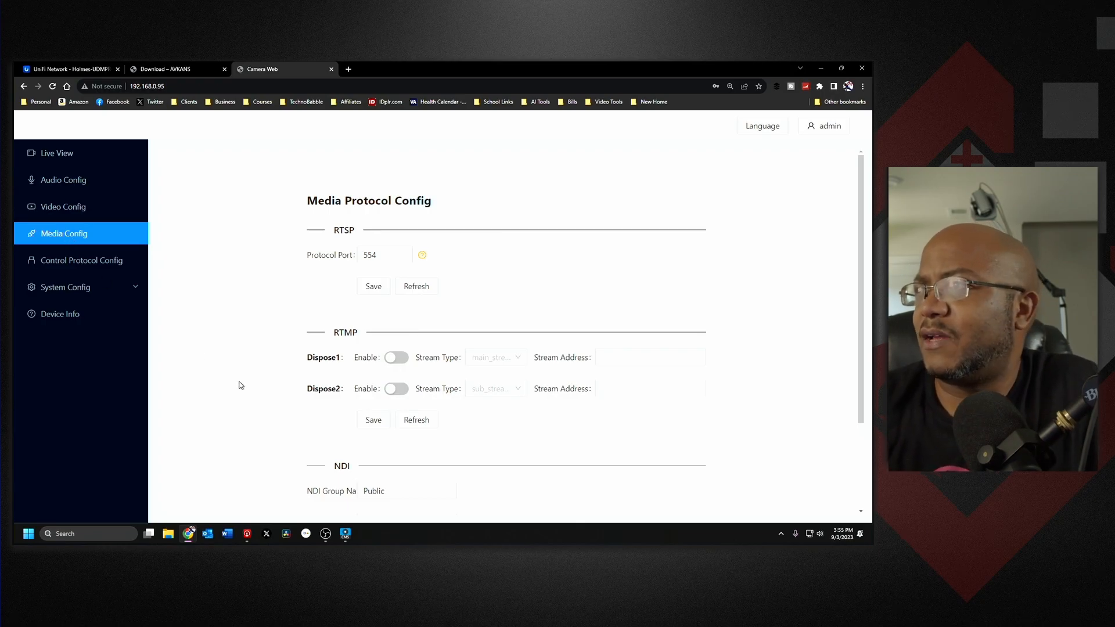
{"action": "mouse_move", "coordinate": [270, 257]}
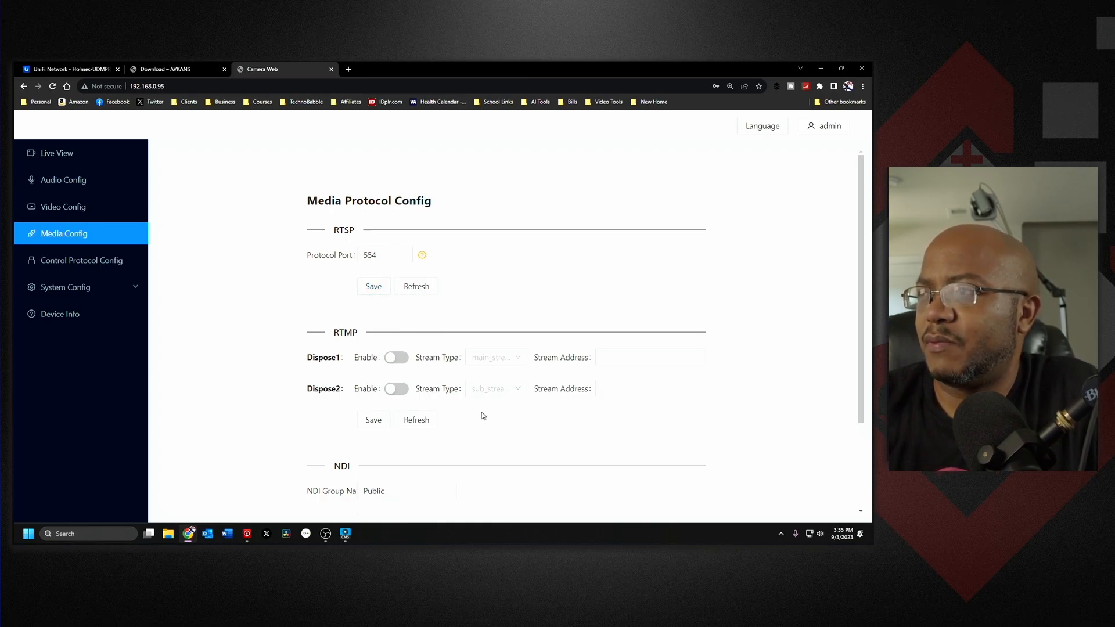
{"action": "scroll", "scroll_direction": "down", "scroll_amount": 3}
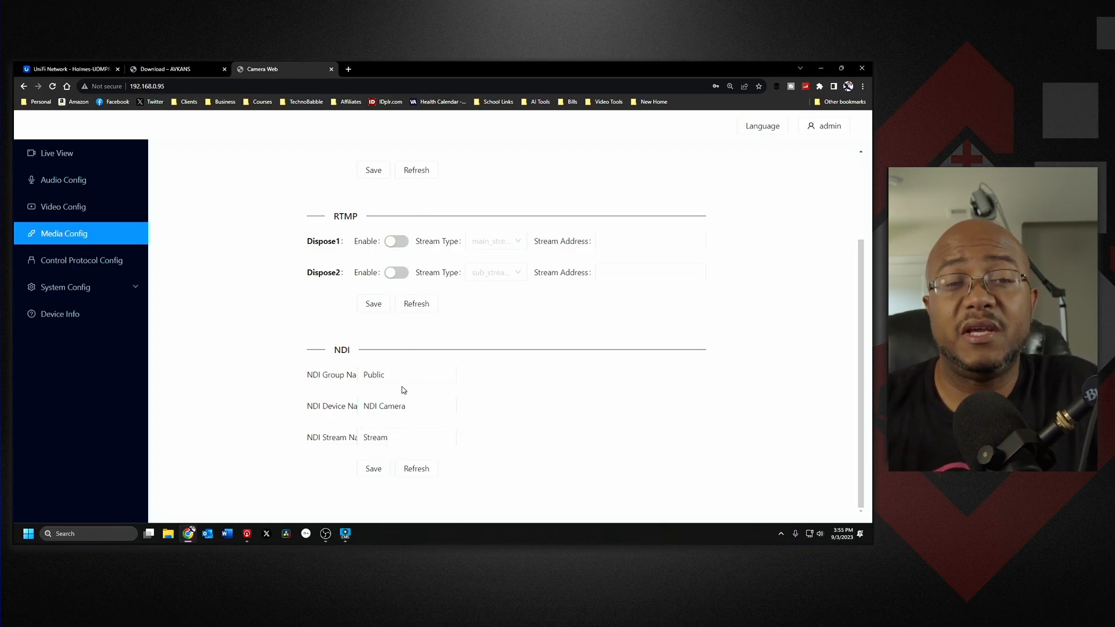
{"action": "mouse_move", "coordinate": [338, 511]}
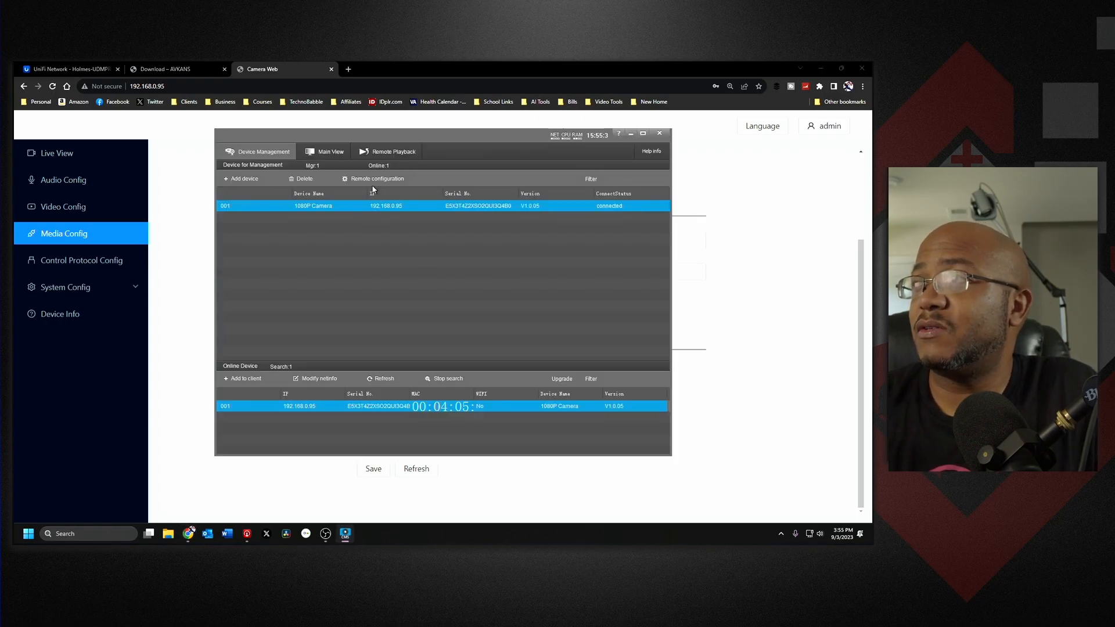
- Check the camera's Remote configuration in CameraCMS and close it
{"action": "left_click", "coordinate": [373, 178]}
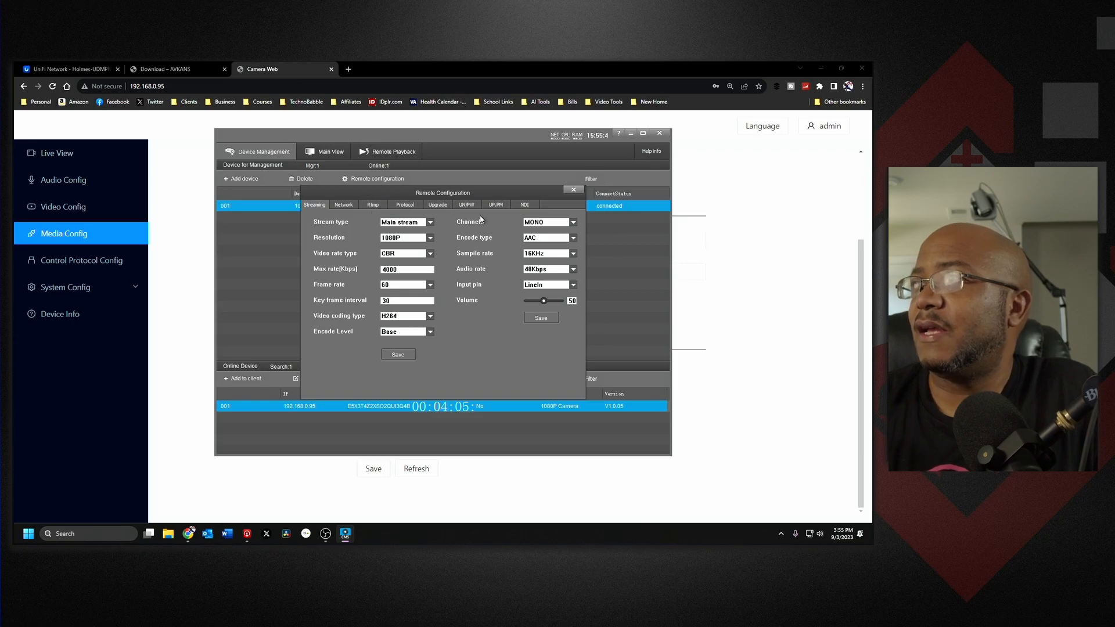
{"action": "left_click", "coordinate": [523, 204]}
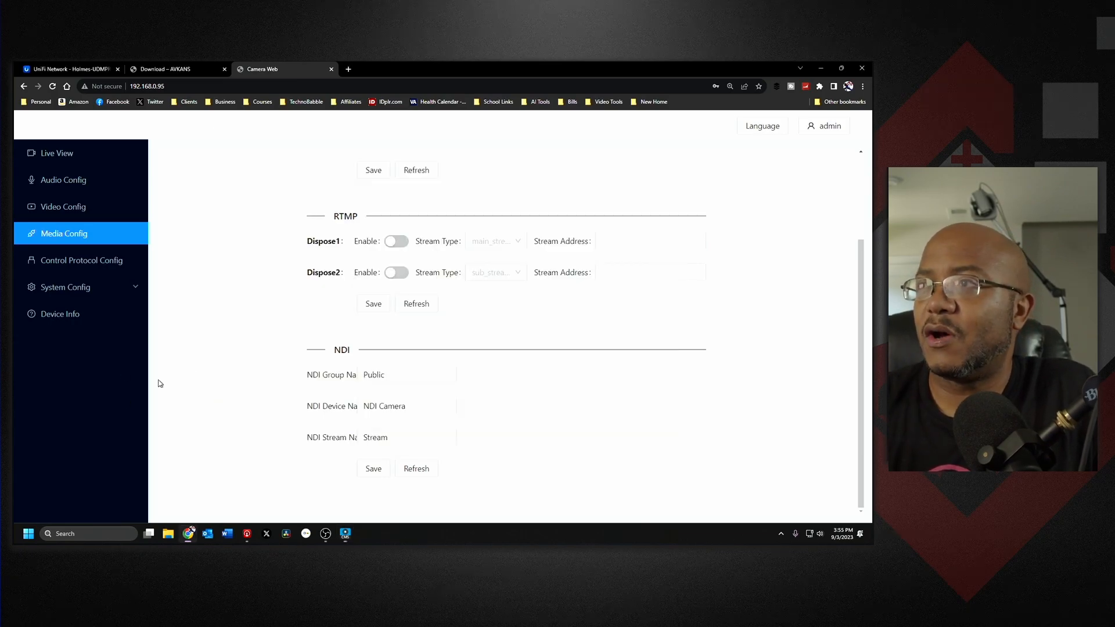
{"action": "mouse_move", "coordinate": [301, 369]}
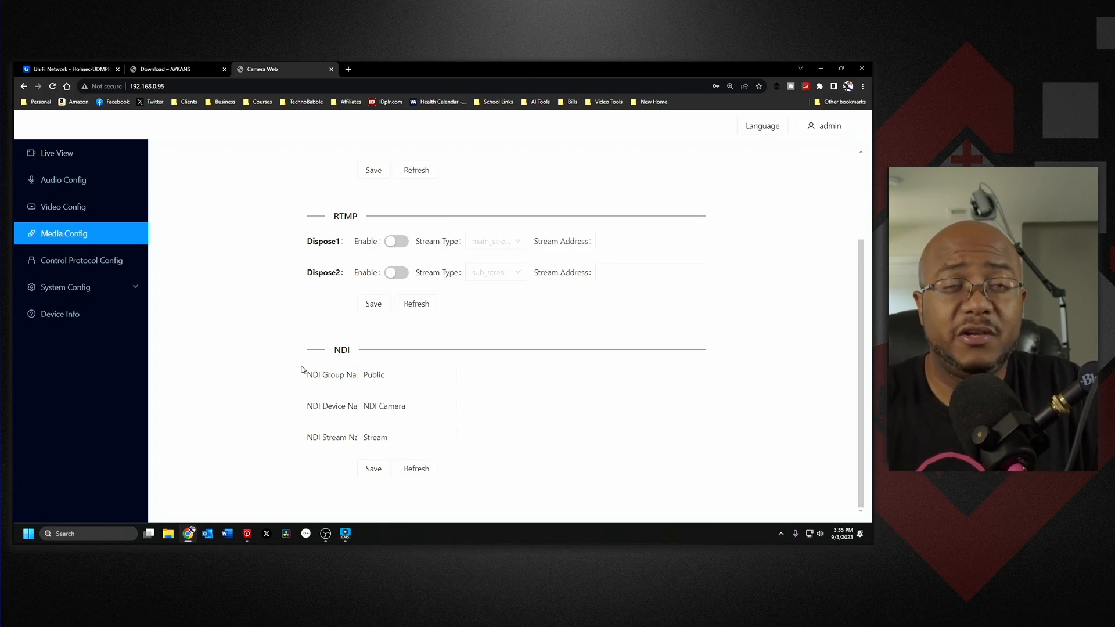
{"action": "mouse_move", "coordinate": [337, 293]}
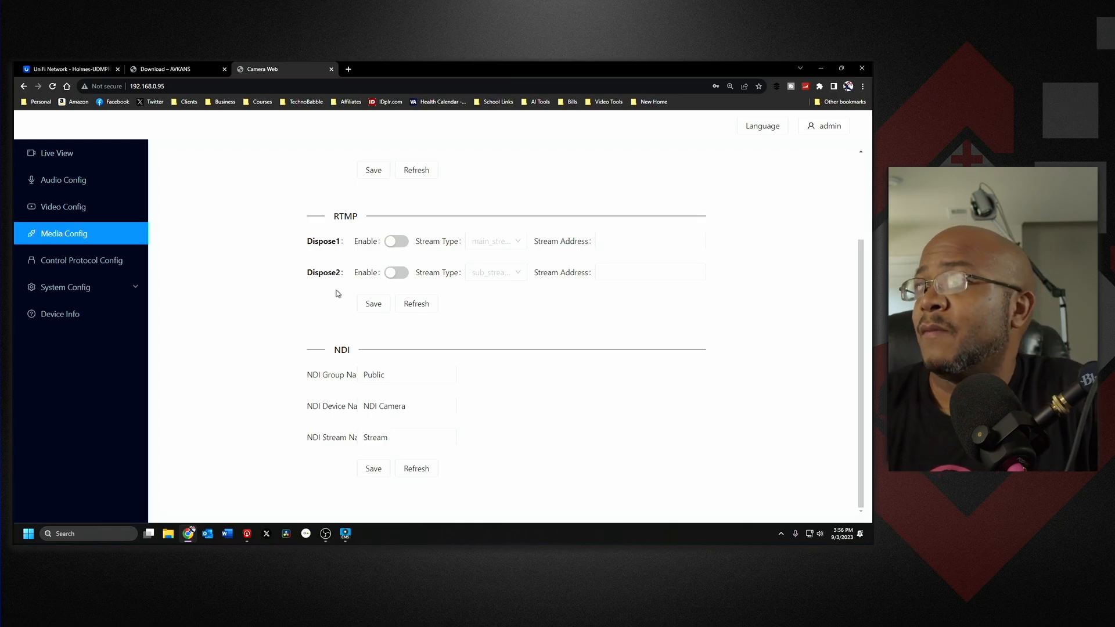
{"action": "mouse_move", "coordinate": [87, 275]}
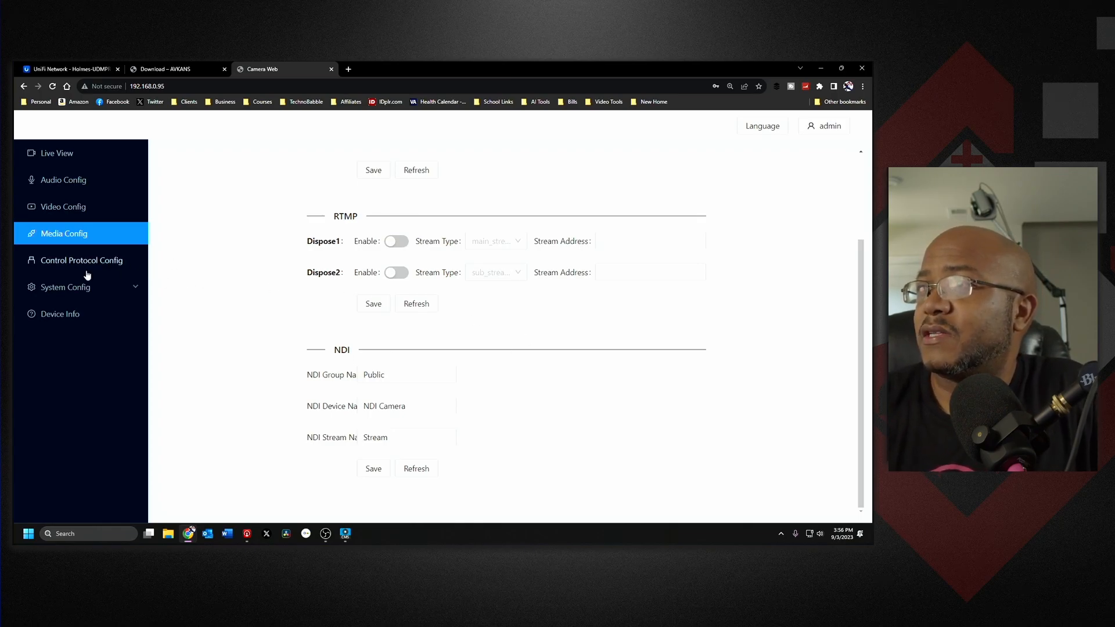
- Show the Control Protocol Config with VISCA over TCP, server mode, port 52381
{"action": "left_click", "coordinate": [81, 259]}
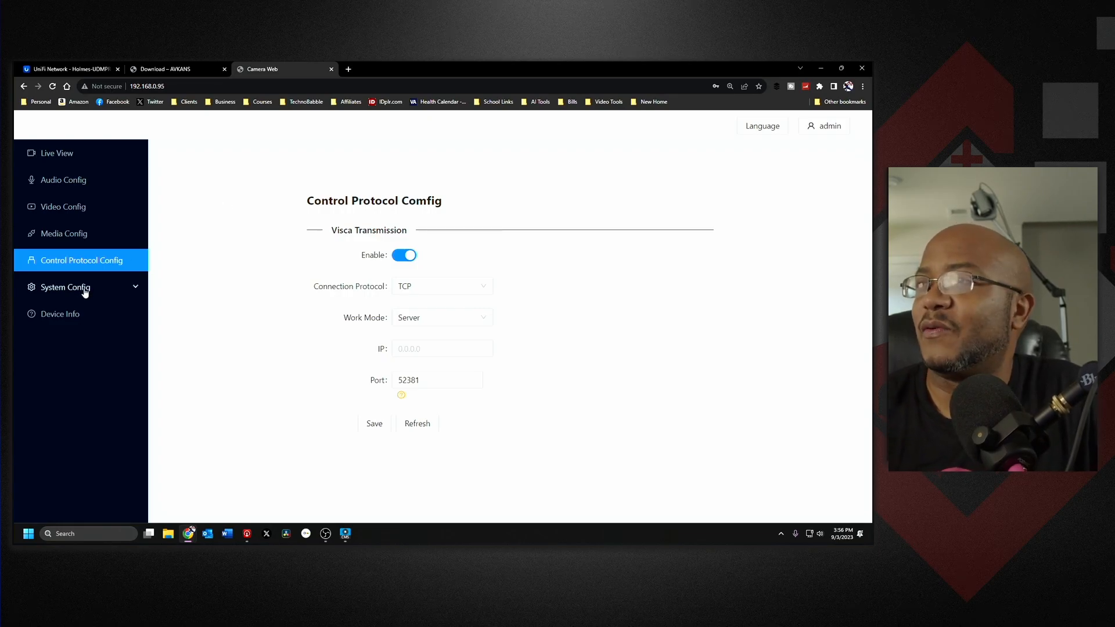
- Review User Manage and Ethernet (static 192.168.0.95) under System Config, ending on Firmware Update
{"action": "left_click", "coordinate": [66, 287]}
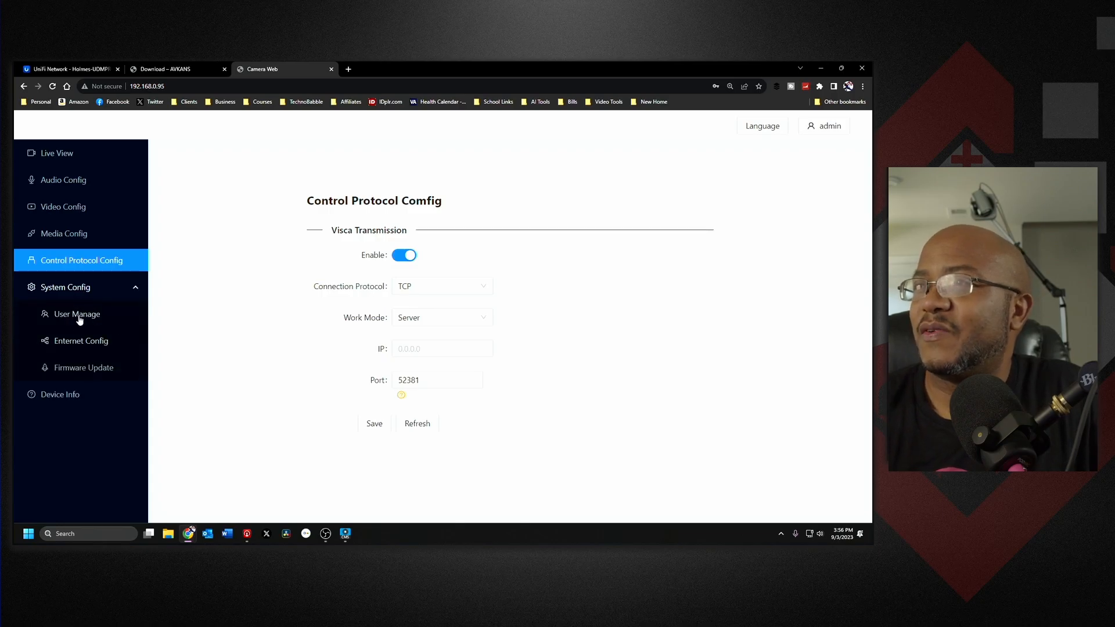
{"action": "left_click", "coordinate": [75, 314]}
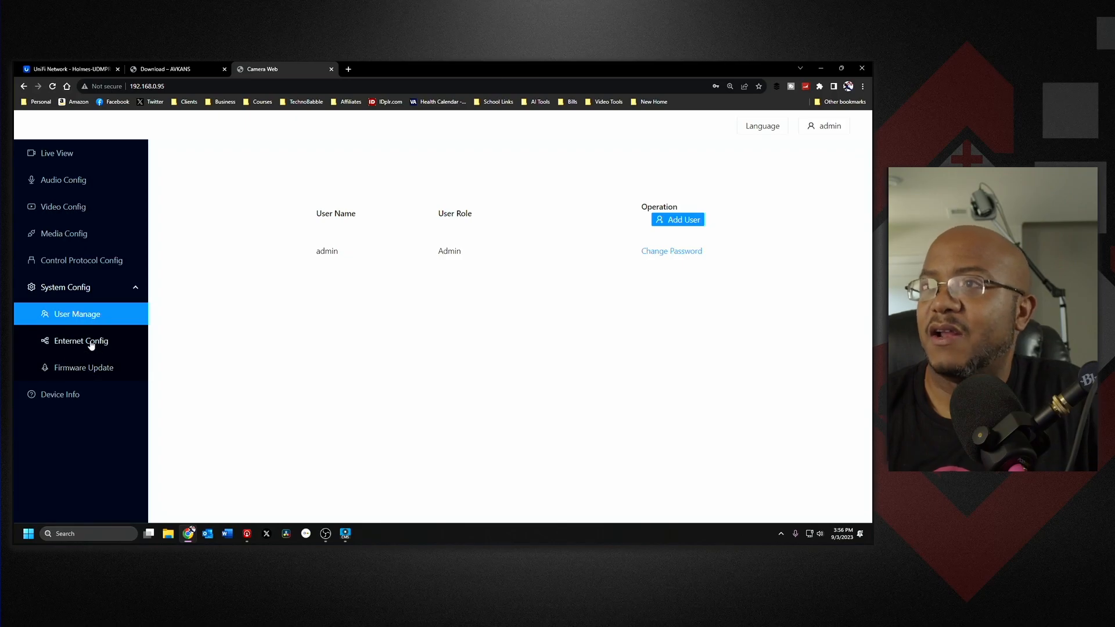
{"action": "left_click", "coordinate": [81, 340]}
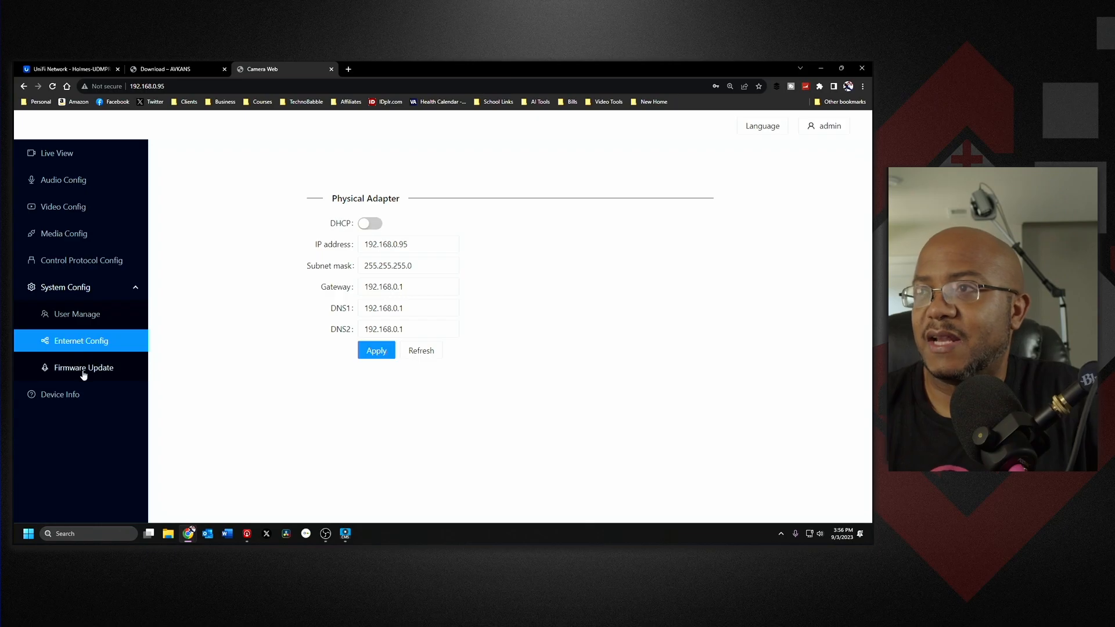
{"action": "left_click", "coordinate": [81, 368]}
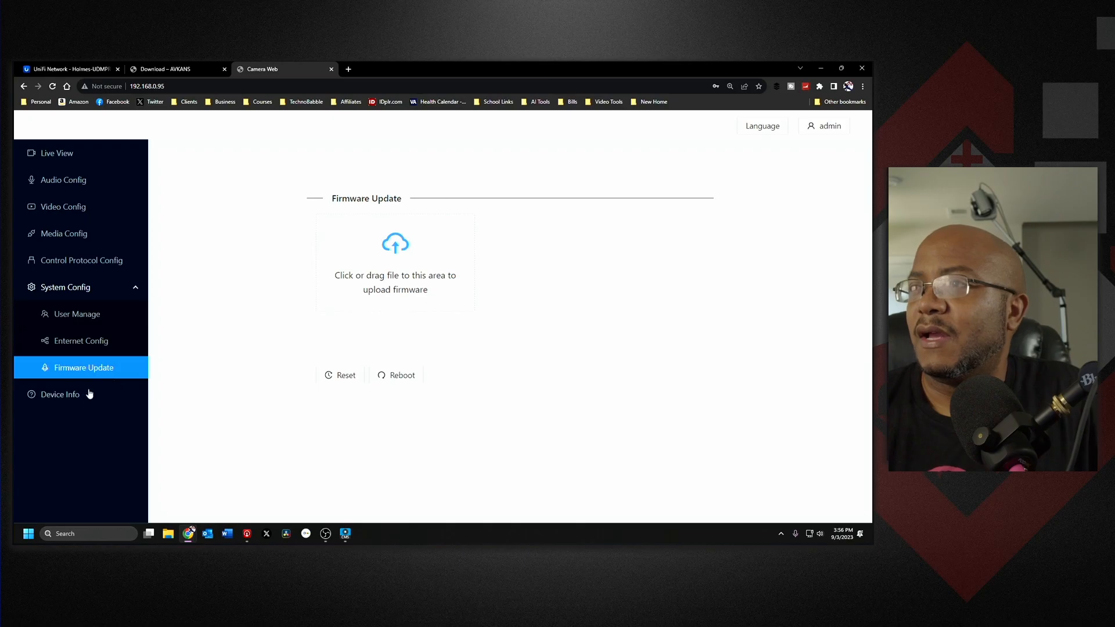
- View Device Info showing HD PTZ Camera on firmware V1.0.05, then the admin account menu
{"action": "left_click", "coordinate": [61, 394]}
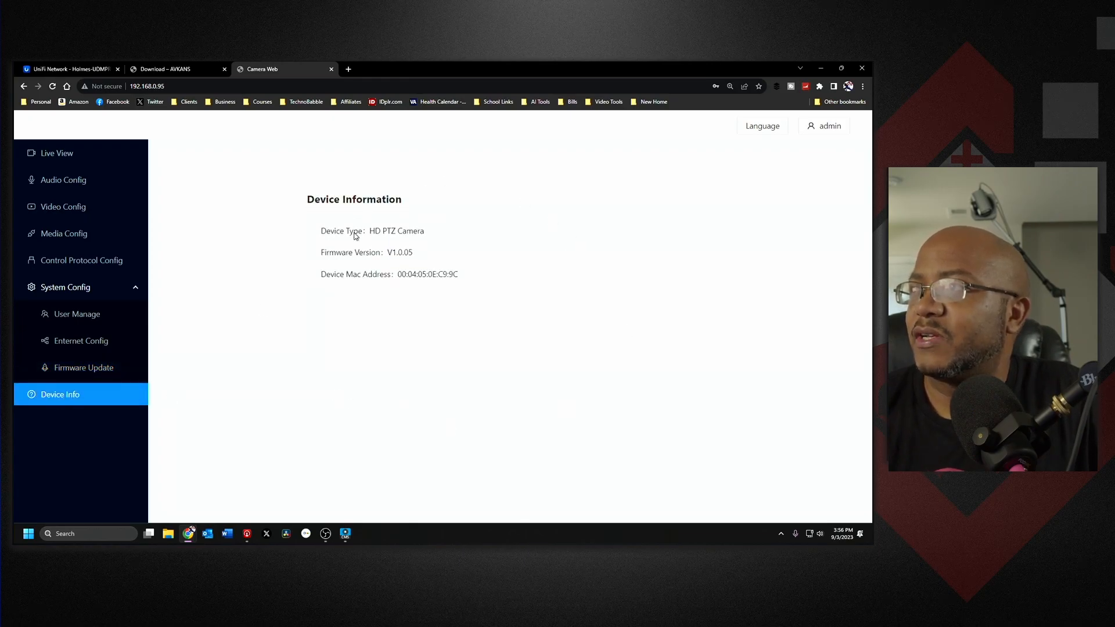
{"action": "mouse_move", "coordinate": [378, 251]}
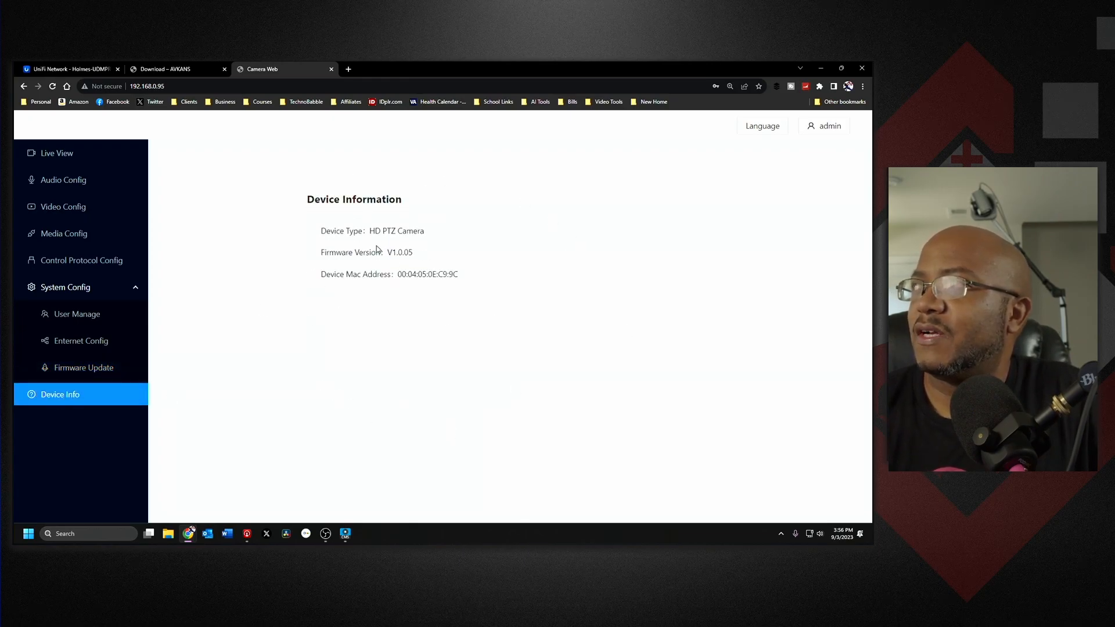
{"action": "left_click", "coordinate": [824, 126]}
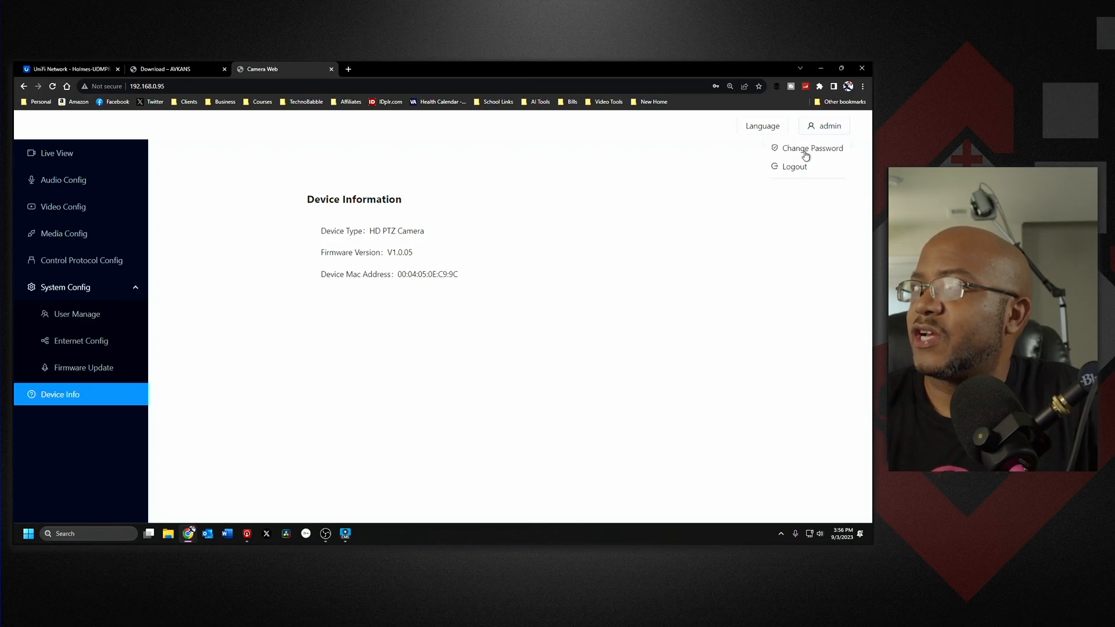
{"action": "left_click", "coordinate": [761, 126]}
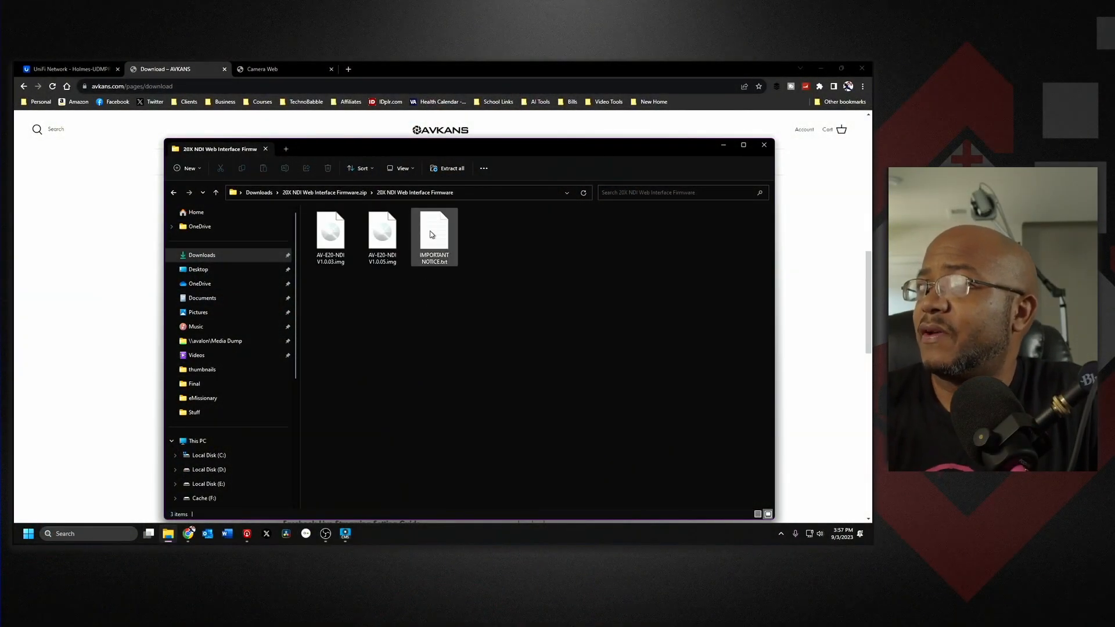
{"action": "double_click", "coordinate": [433, 231]}
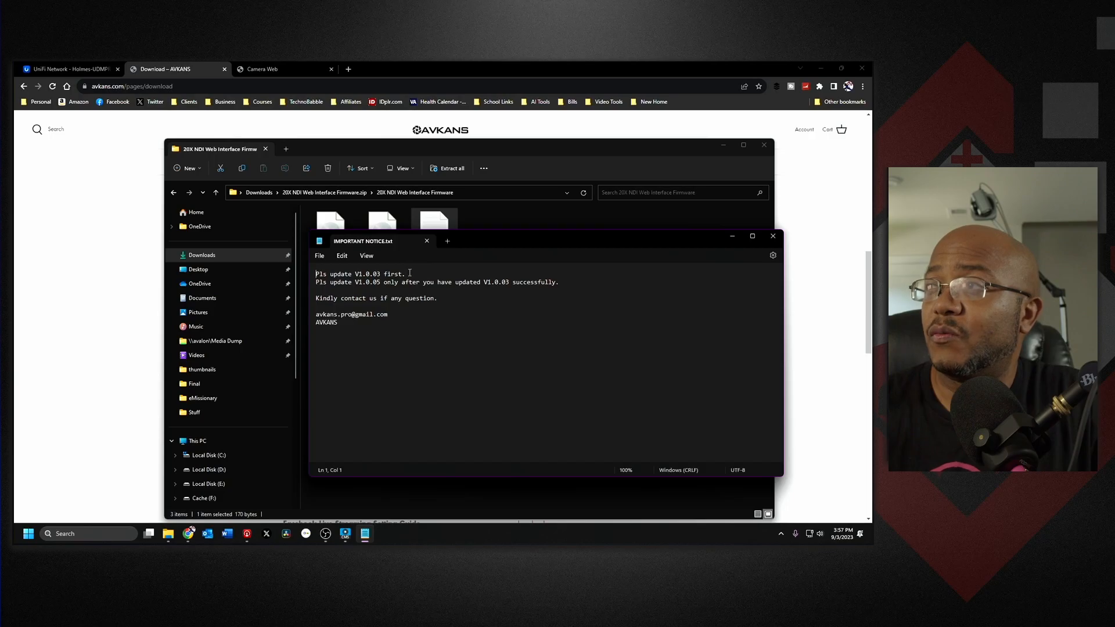
{"action": "left_click_drag", "start_coordinate": [358, 274], "coordinate": [405, 274]}
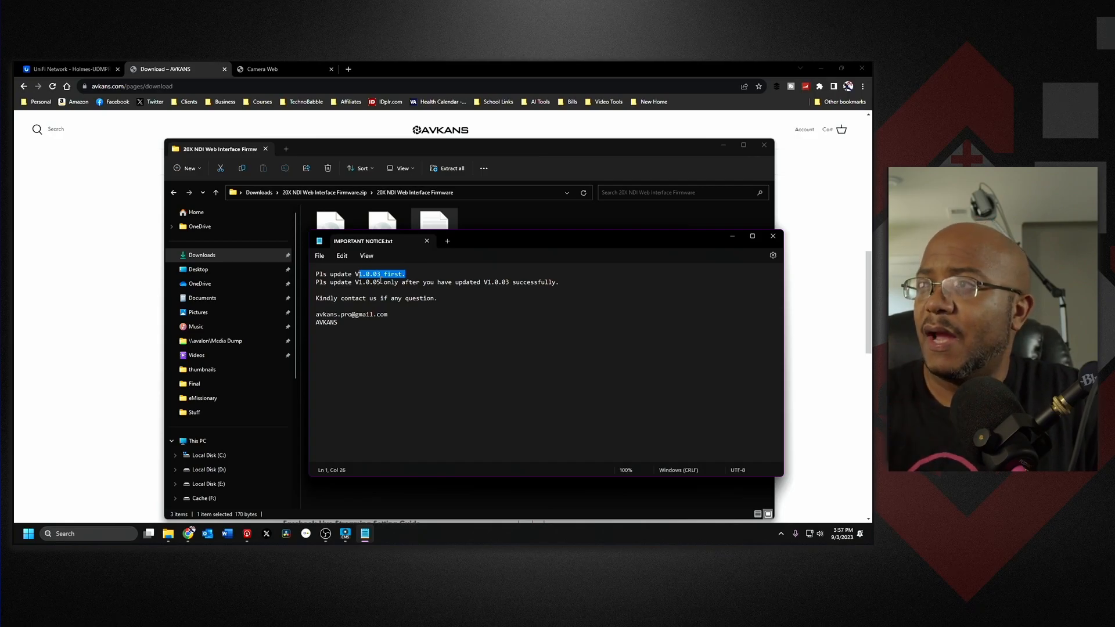
{"action": "left_click", "coordinate": [772, 236]}
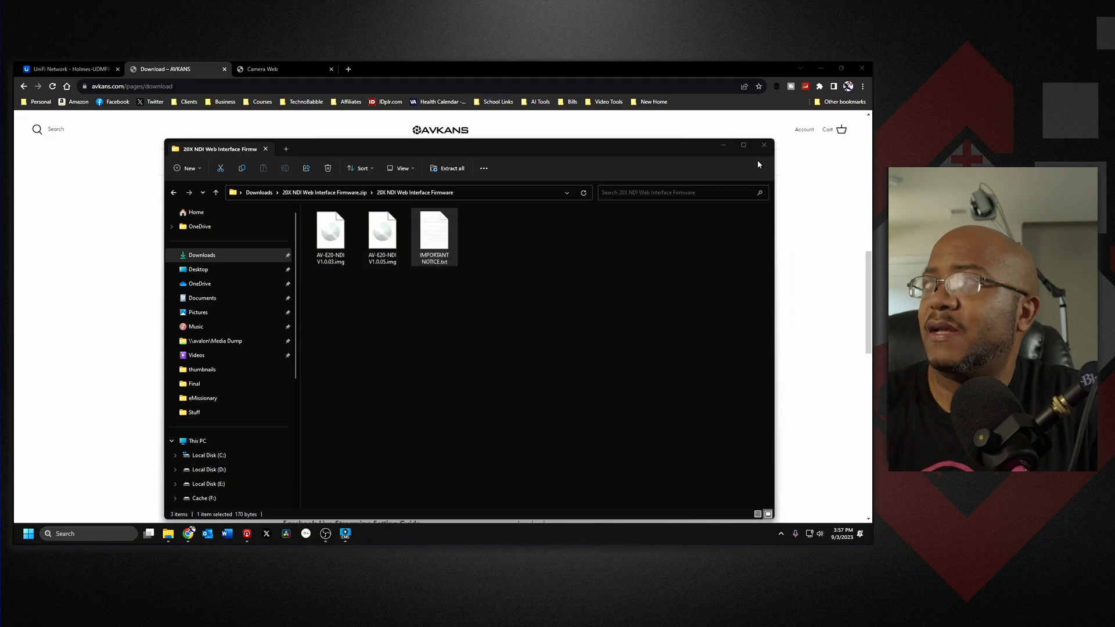